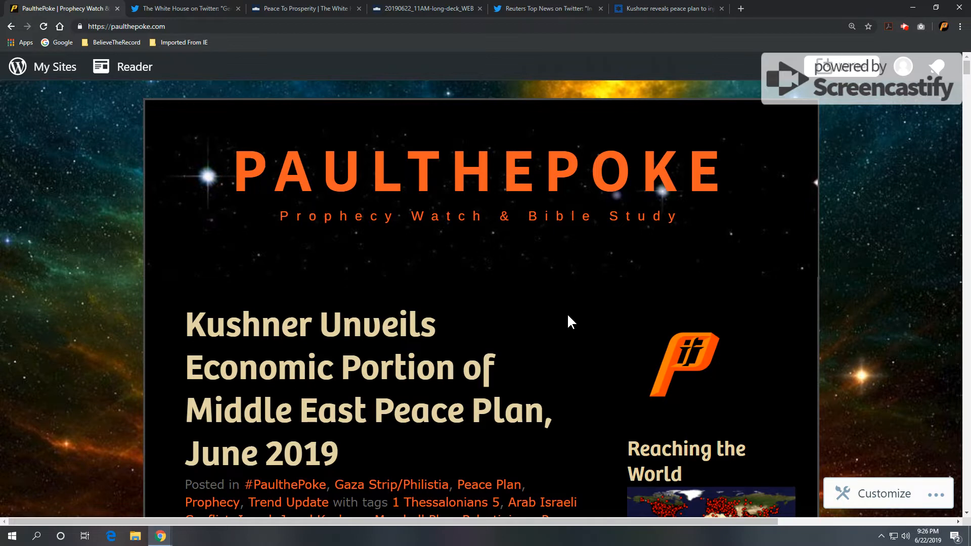
- Scroll from the post title down to the first paragraphs beside the Jared Kushner photo
scroll(down, 3)
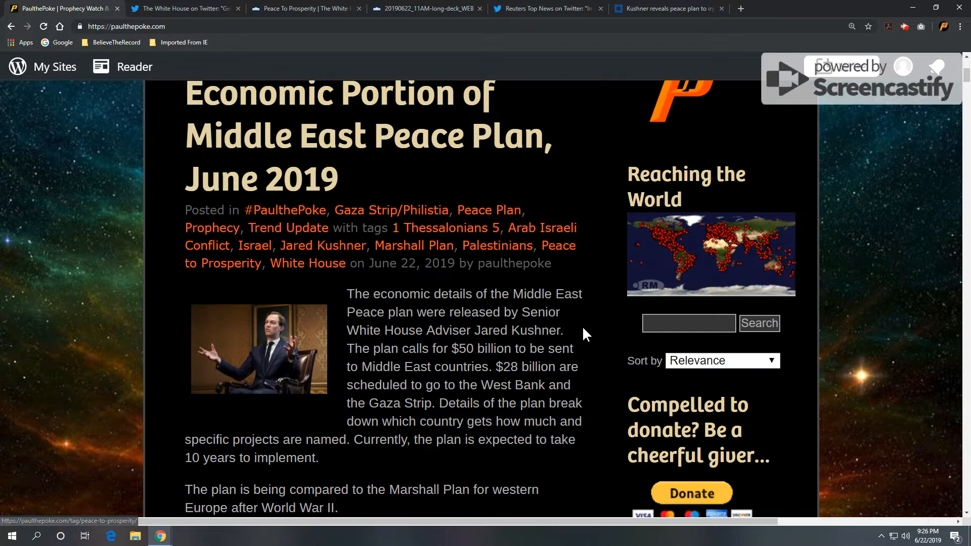
scroll(down, 3)
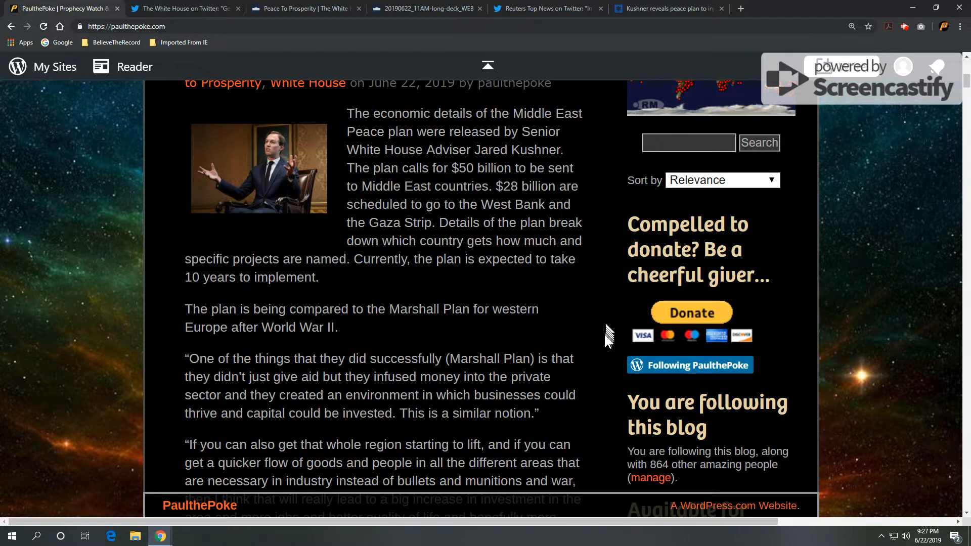
- Scroll past the Kushner Marshall Plan quotes to the paragraph introducing the White House tweet
scroll(down, 3)
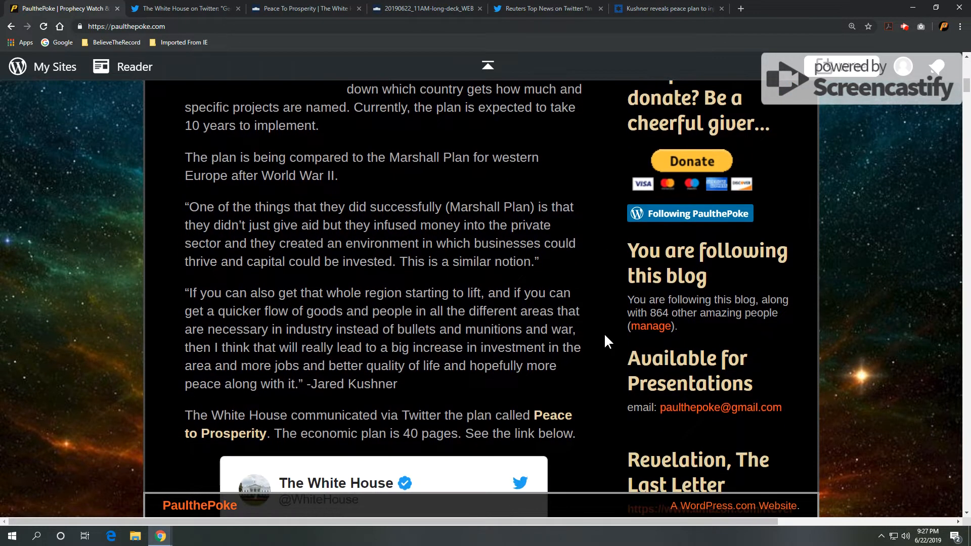
scroll(down, 3)
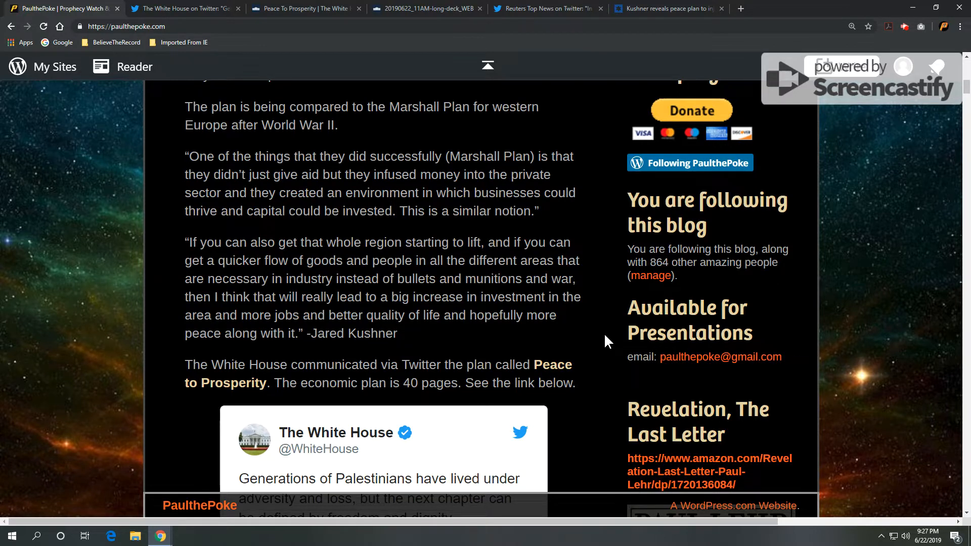
mouse_move(604, 346)
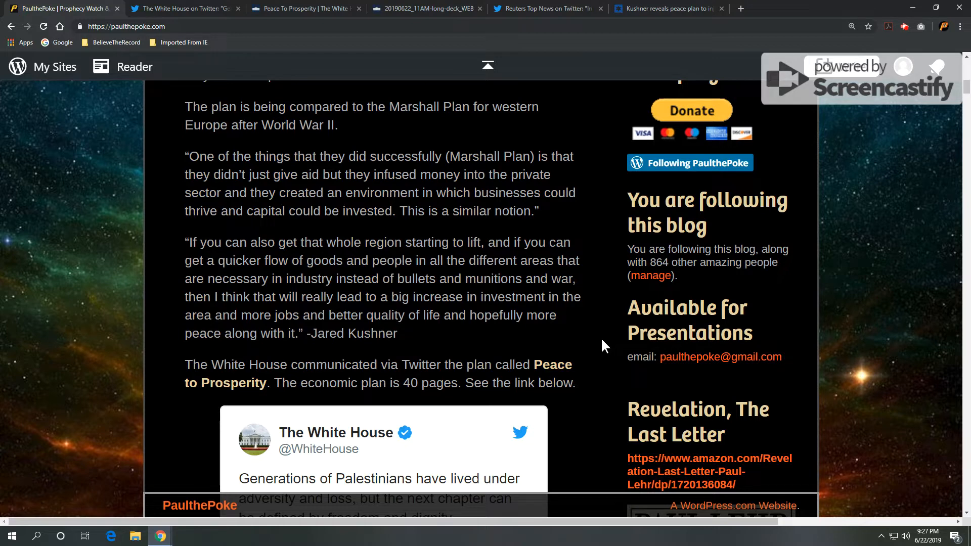
mouse_move(603, 319)
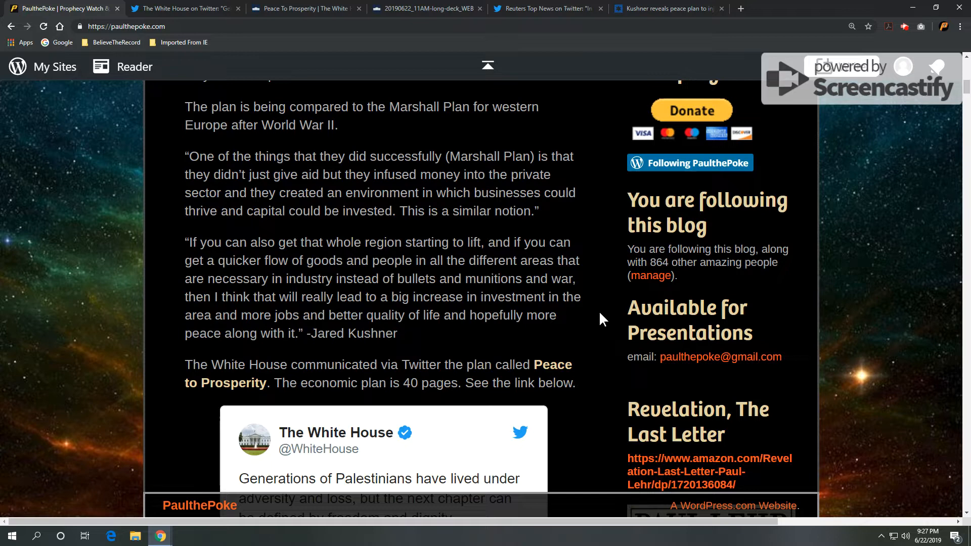
- Scroll through the embedded White House tweet until its whitehouse.gov Peace to Prosperity link card shows
scroll(down, 3)
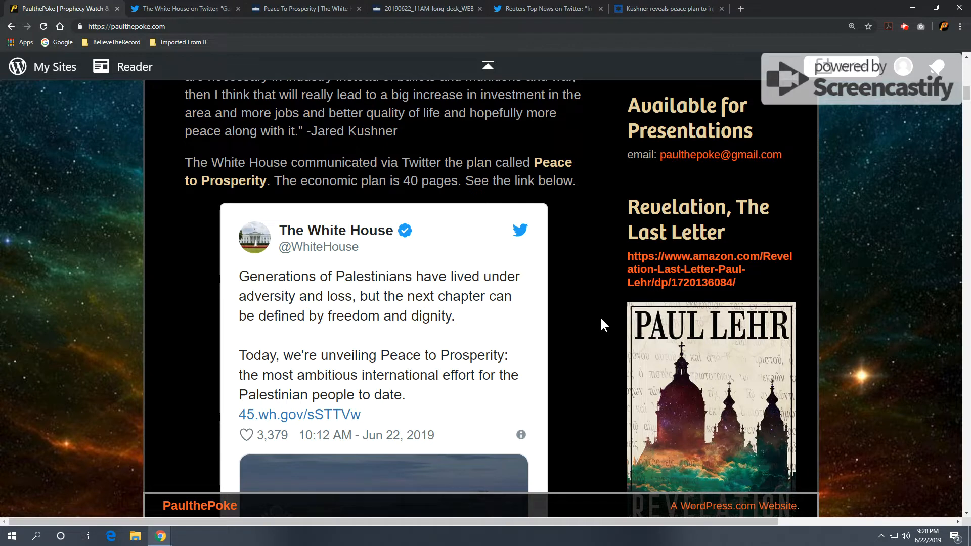
scroll(down, 3)
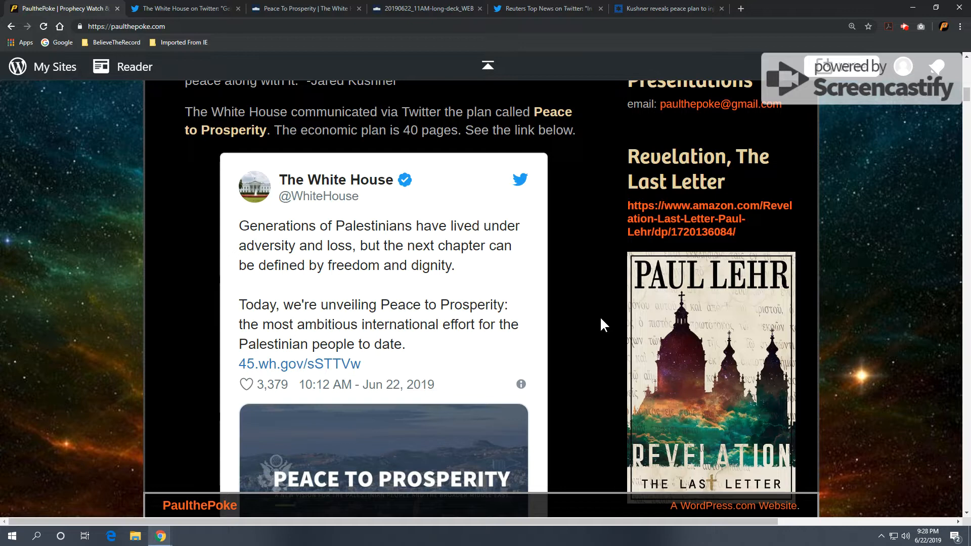
scroll(down, 3)
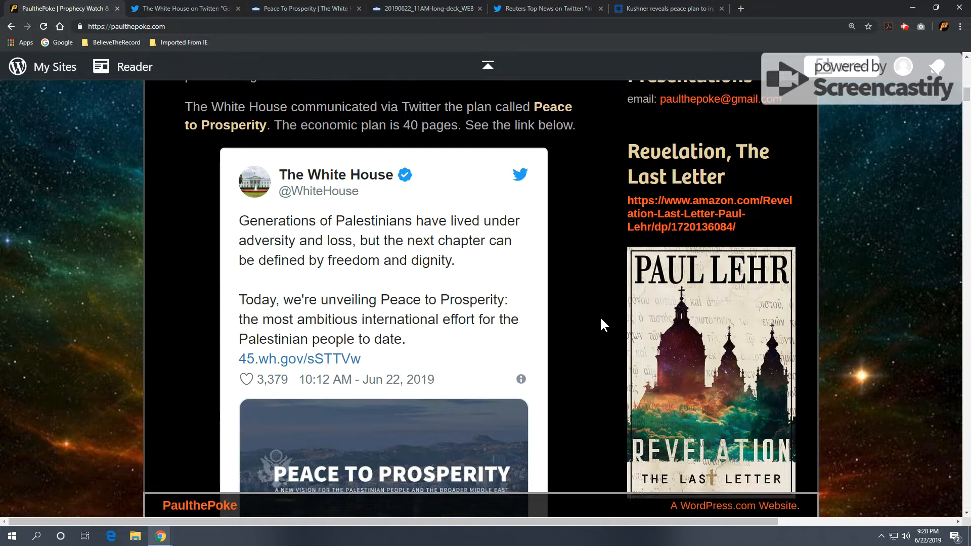
scroll(down, 3)
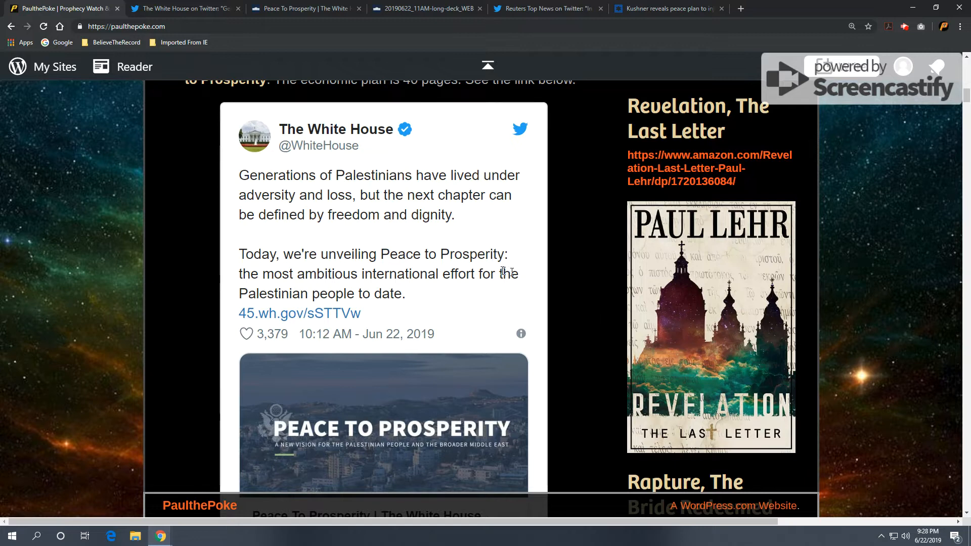
scroll(down, 3)
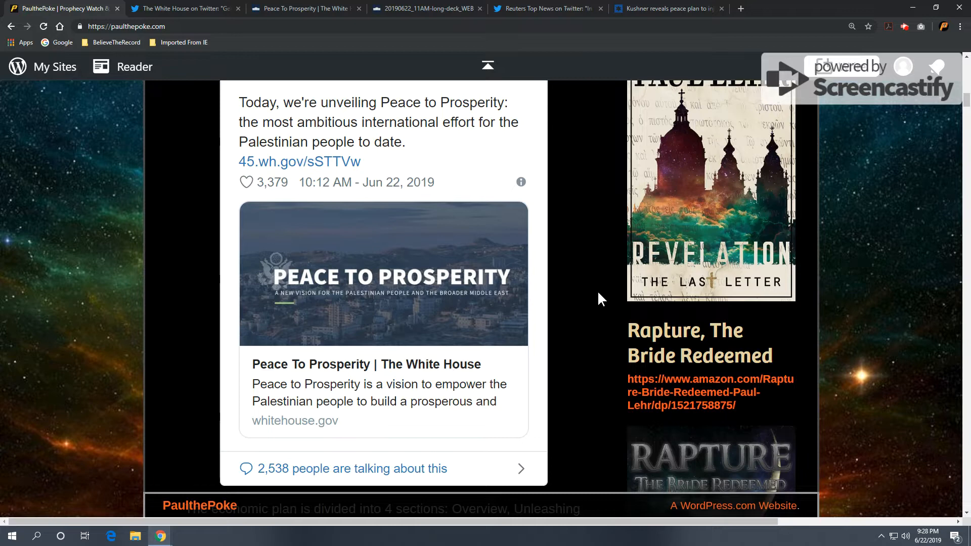
mouse_move(590, 297)
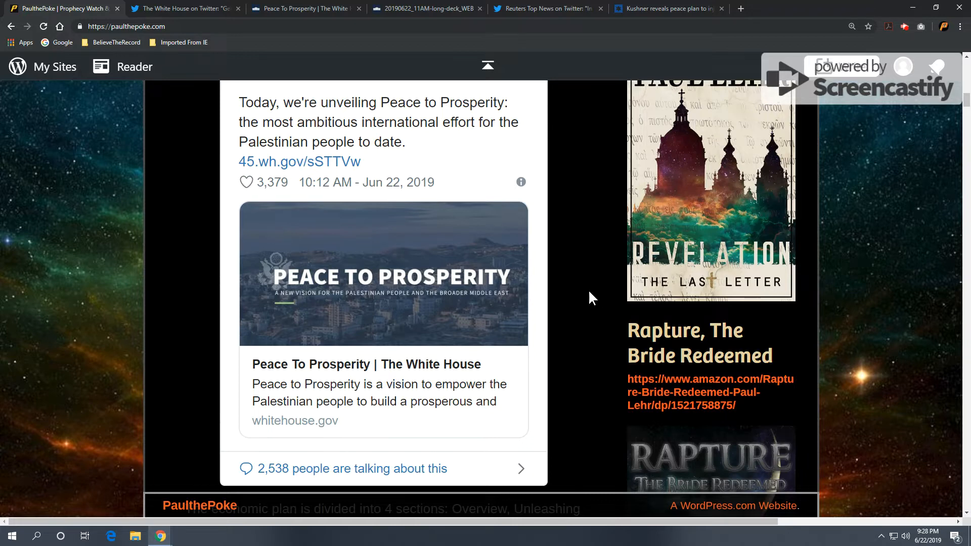
- Scroll to the four-section summary, the 179 projects with whitehouse.gov links and the Reuters interview note
scroll(down, 3)
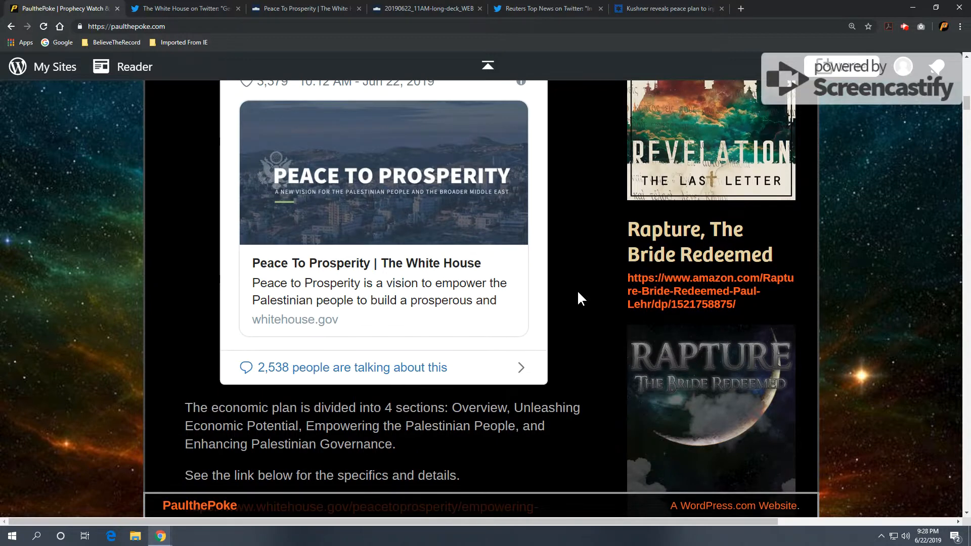
scroll(down, 3)
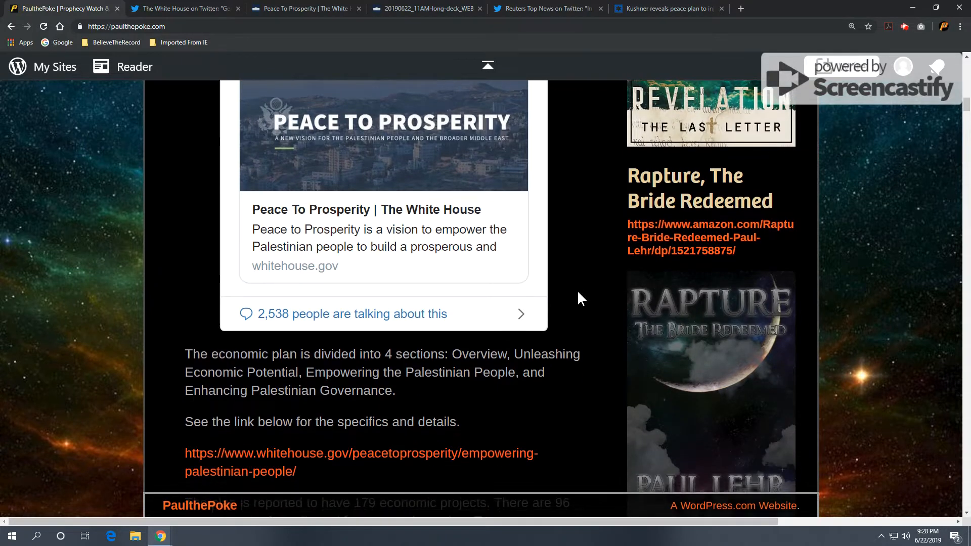
scroll(down, 3)
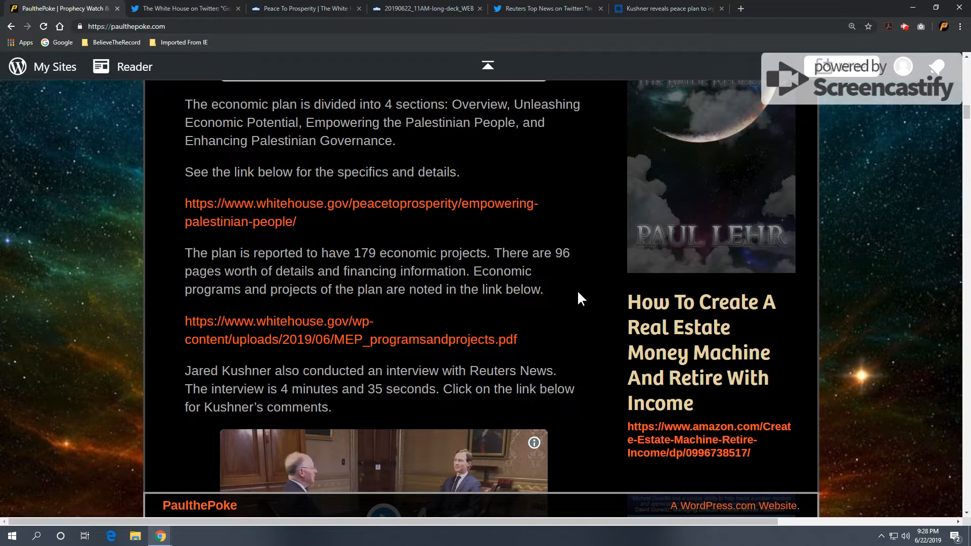
mouse_move(432, 144)
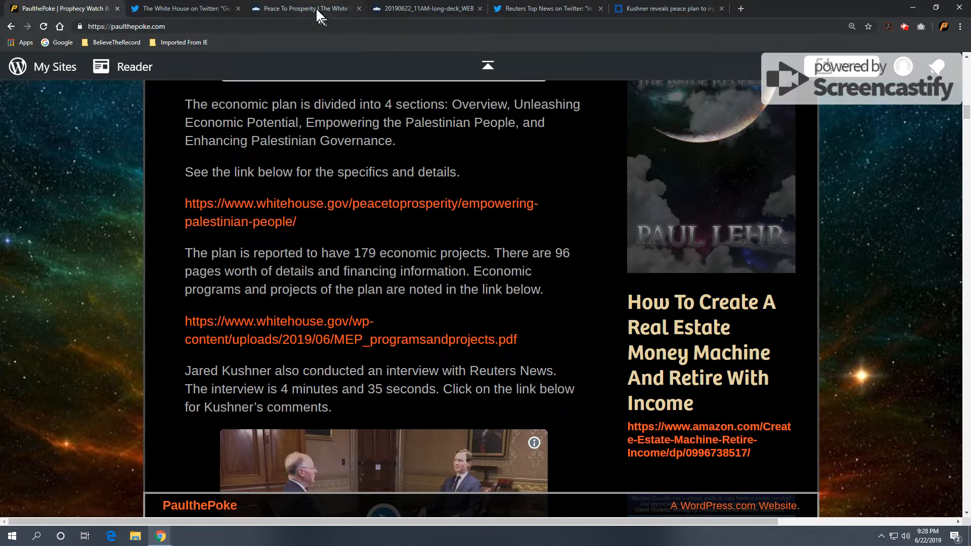
mouse_move(304, 9)
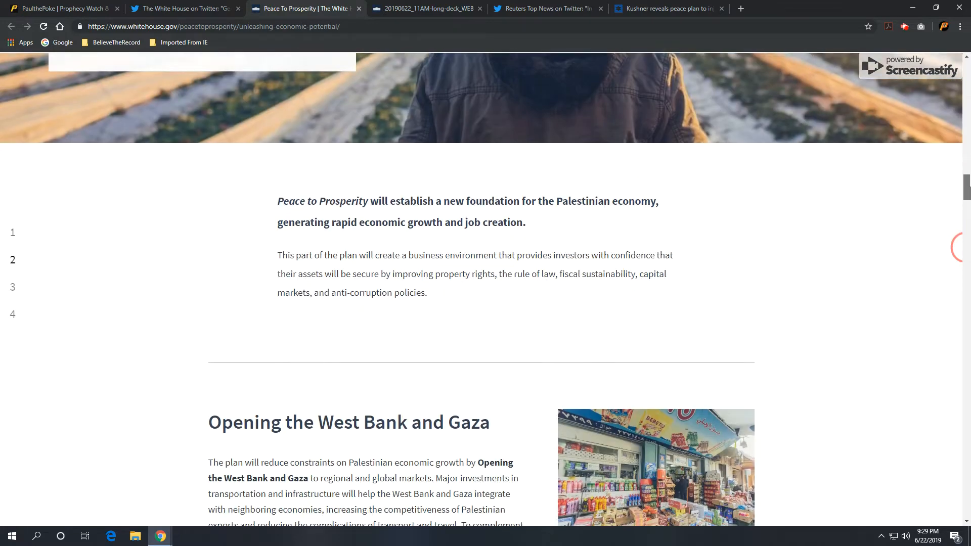
- Scroll the Empowering the Palestinian People page through the workforce and healthcare sections
scroll(down, 3)
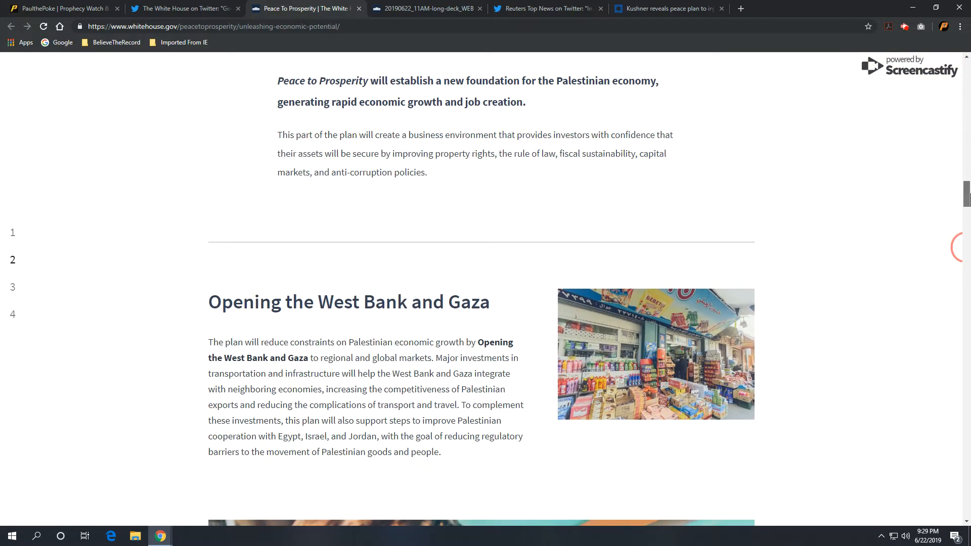
scroll(down, 3)
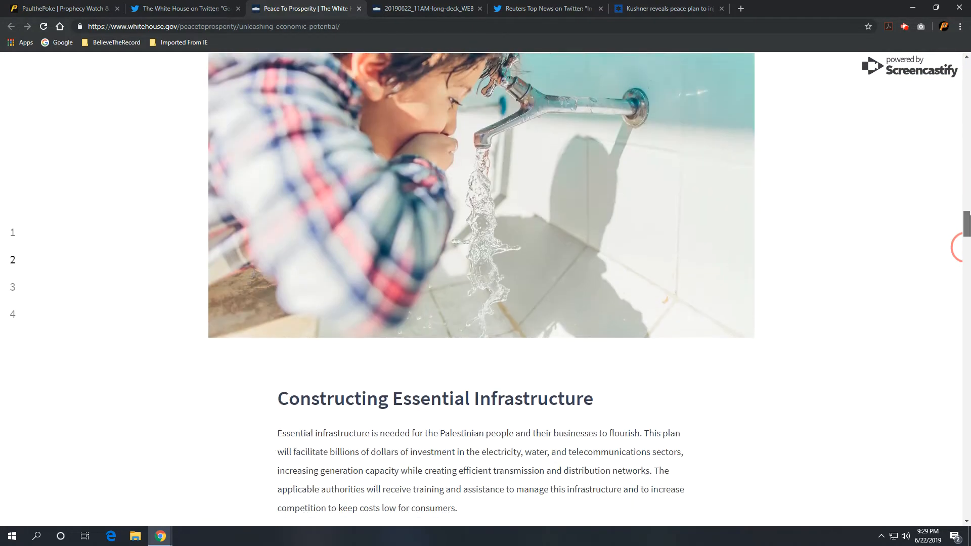
scroll(down, 3)
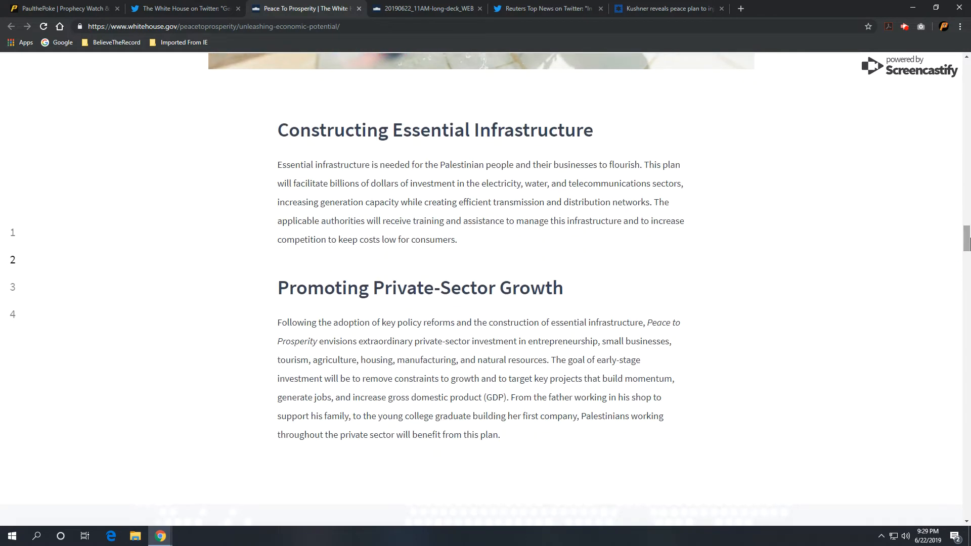
mouse_move(963, 254)
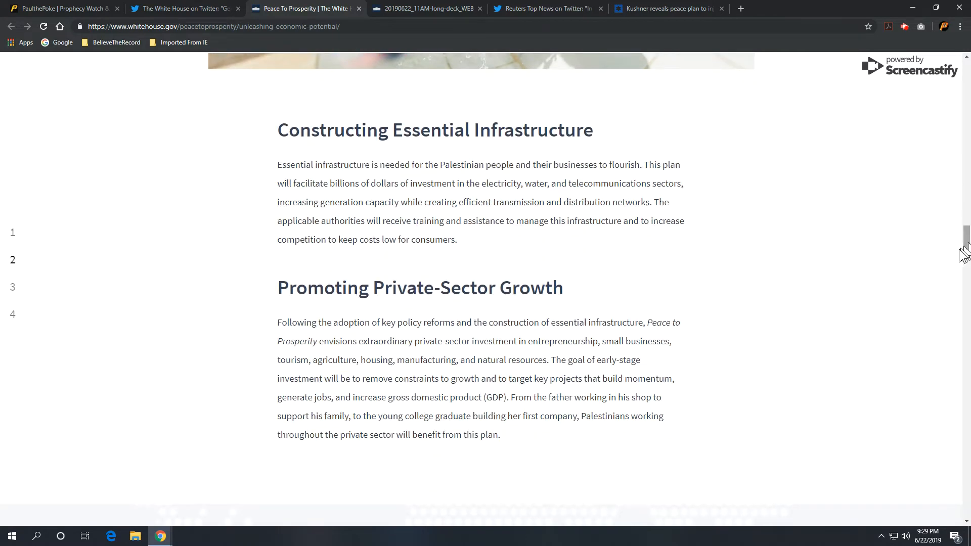
scroll(down, 3)
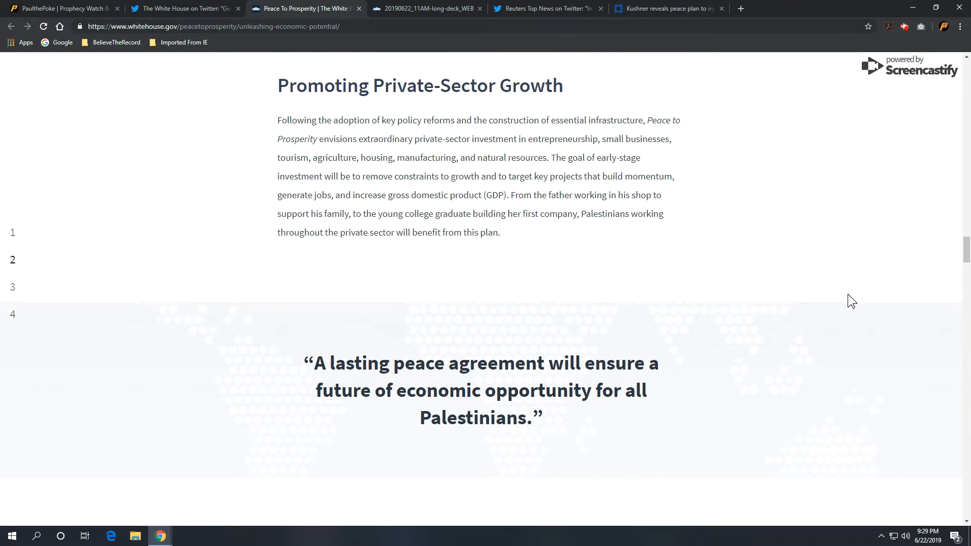
scroll(down, 3)
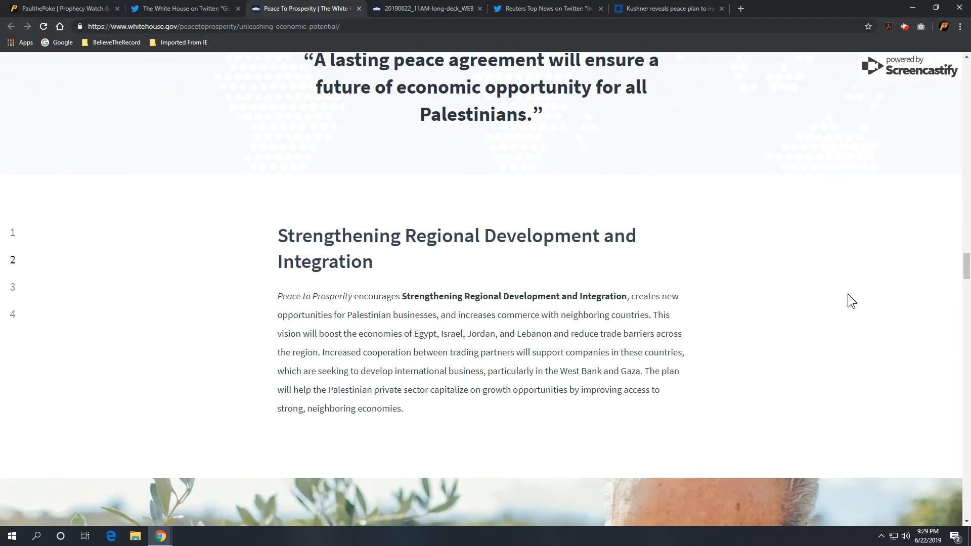
scroll(down, 3)
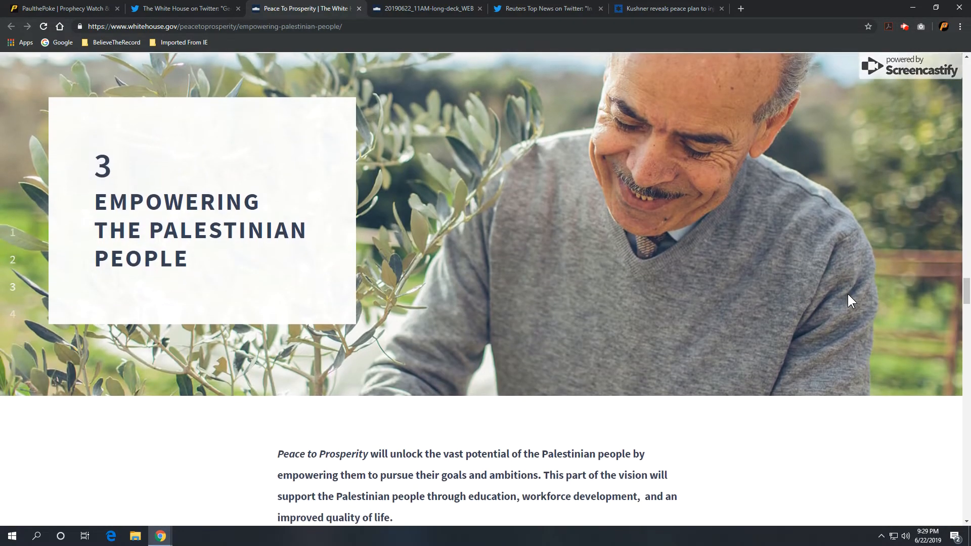
- Continue through the quality-of-life section to section 4, Enhancing Palestinian Governance
scroll(down, 3)
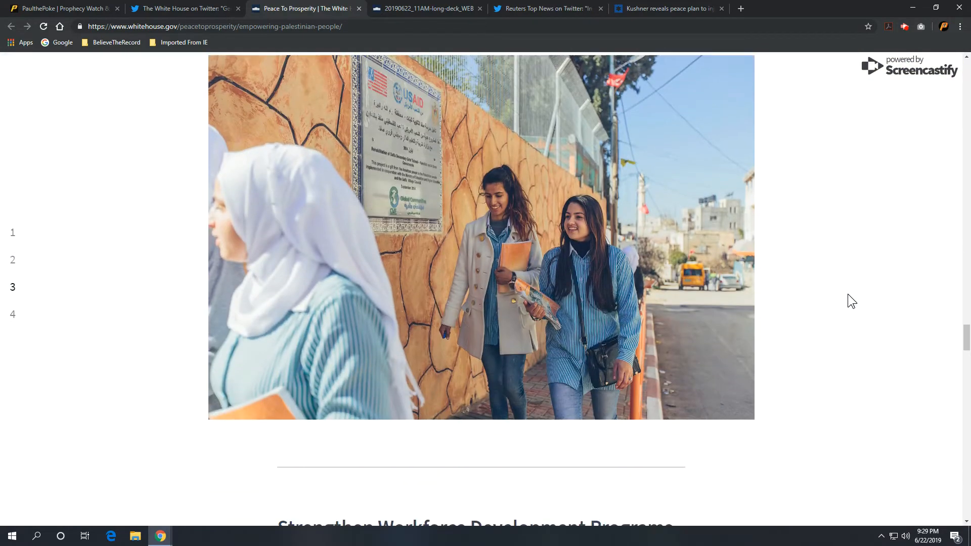
scroll(down, 3)
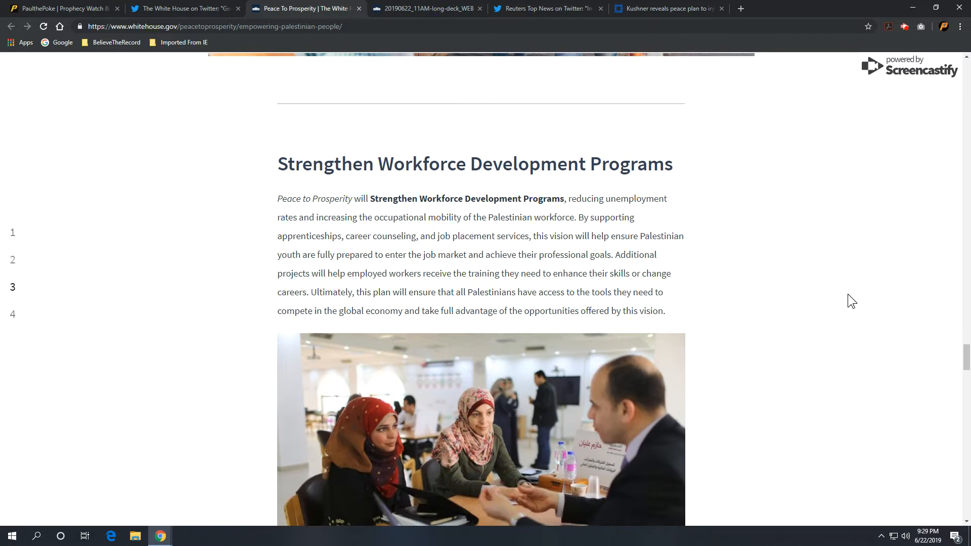
scroll(down, 3)
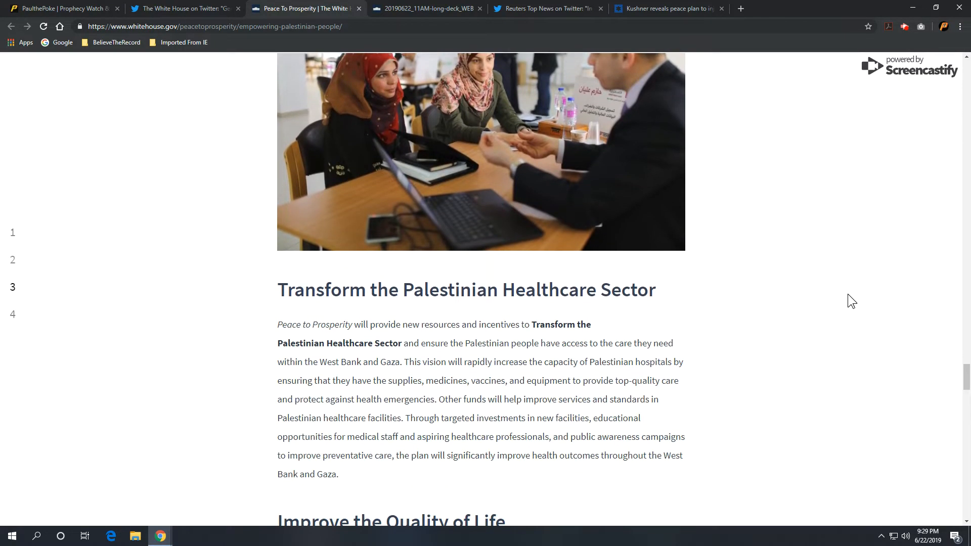
scroll(down, 3)
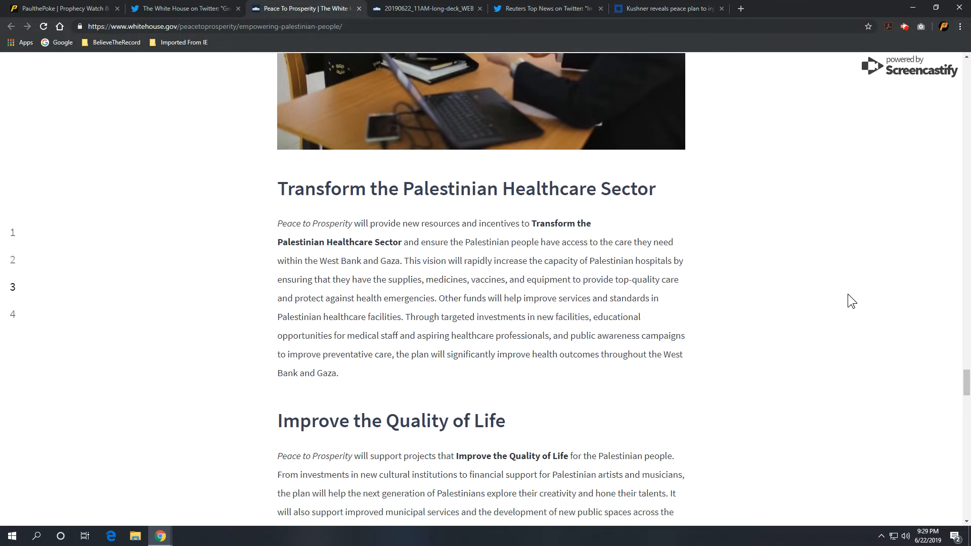
scroll(down, 3)
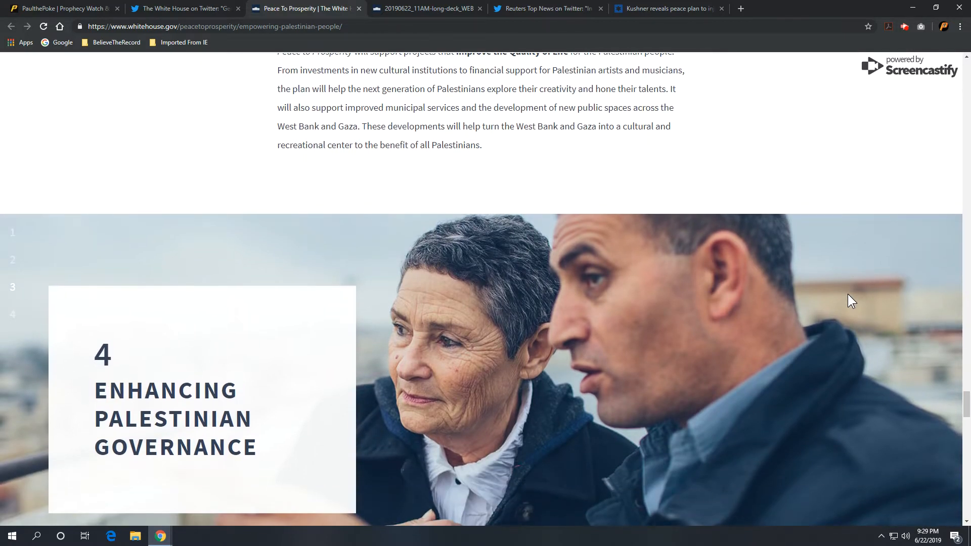
mouse_move(829, 283)
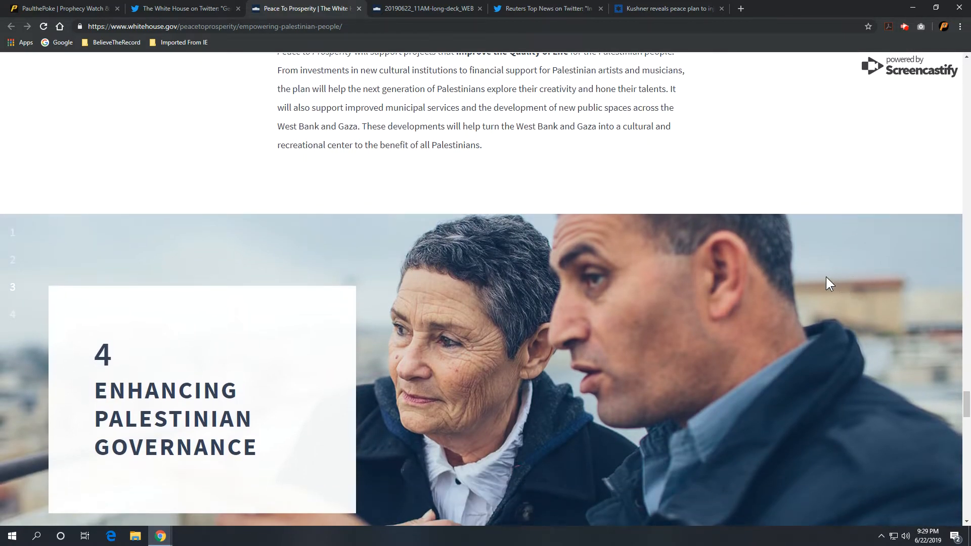
mouse_move(598, 186)
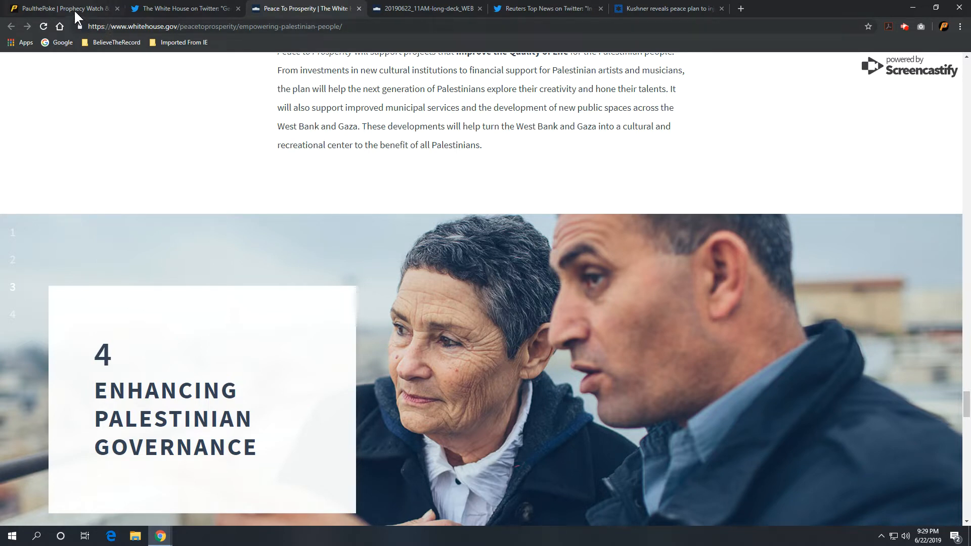
- Switch back to the PaulThePoke tab showing the 179 projects paragraph and MEP_programsandprojects.pdf link
click(61, 8)
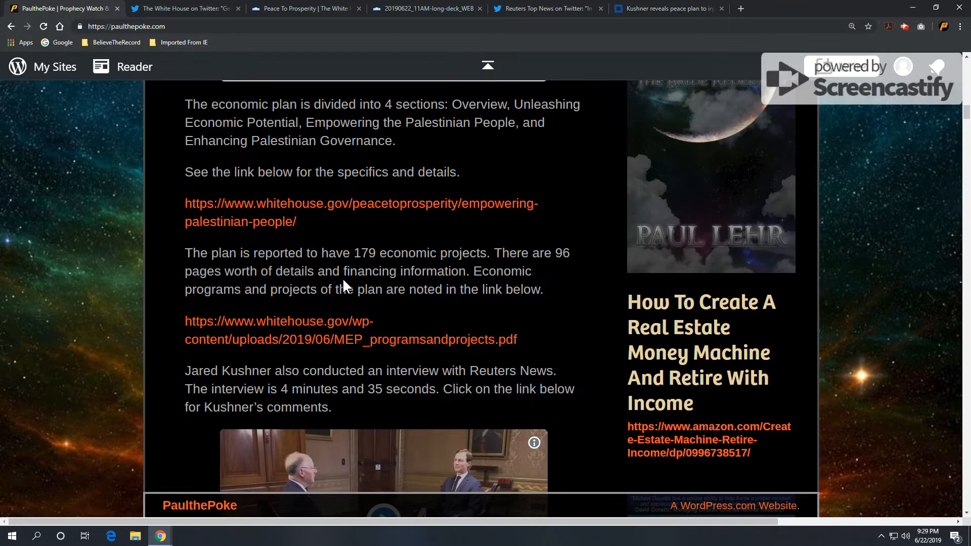
mouse_move(437, 297)
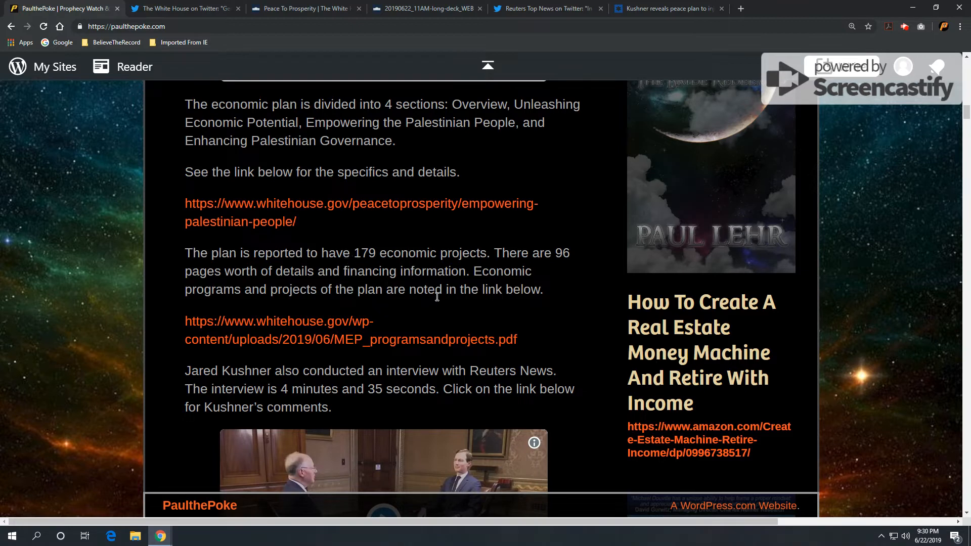
mouse_move(495, 305)
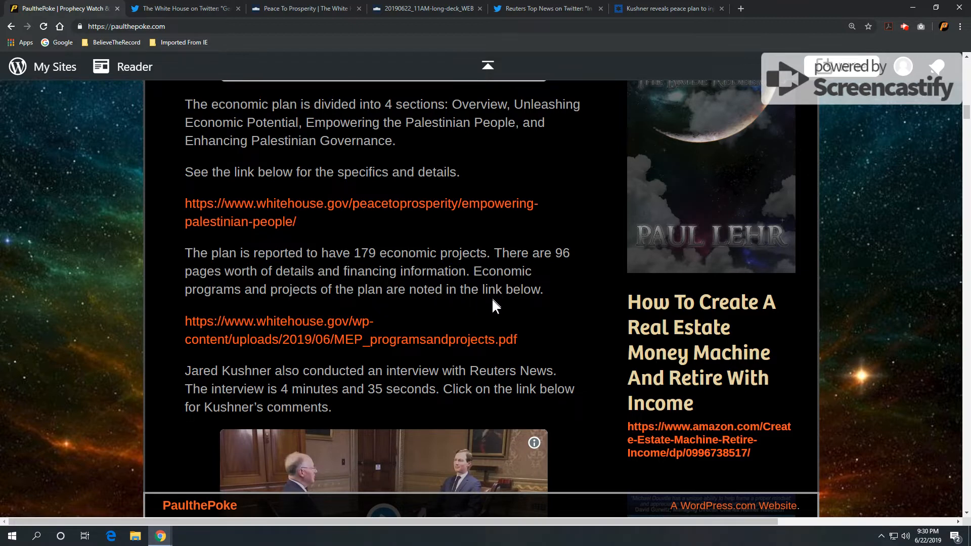
mouse_move(426, 11)
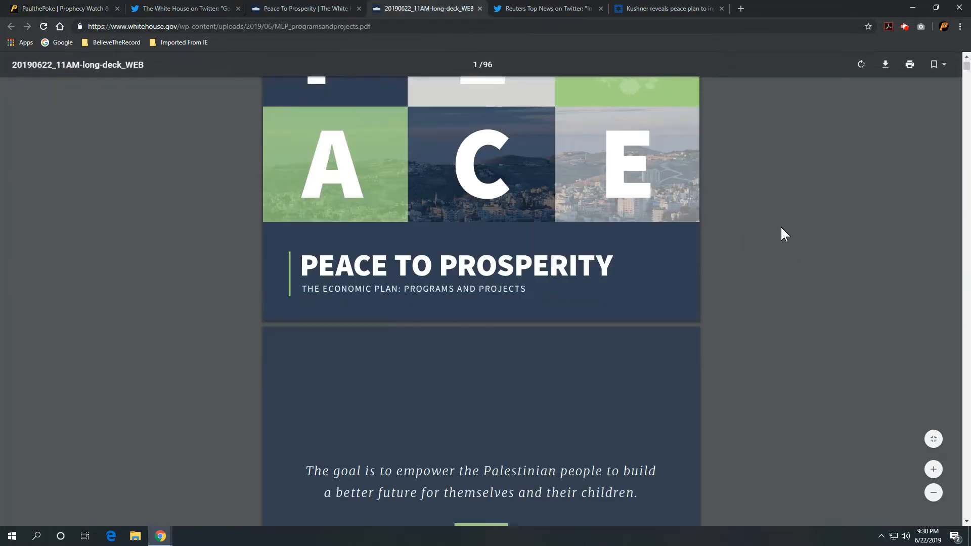
- Scroll through the opening pages of the MEP programs-and-projects PDF in Chrome's viewer
scroll(down, 3)
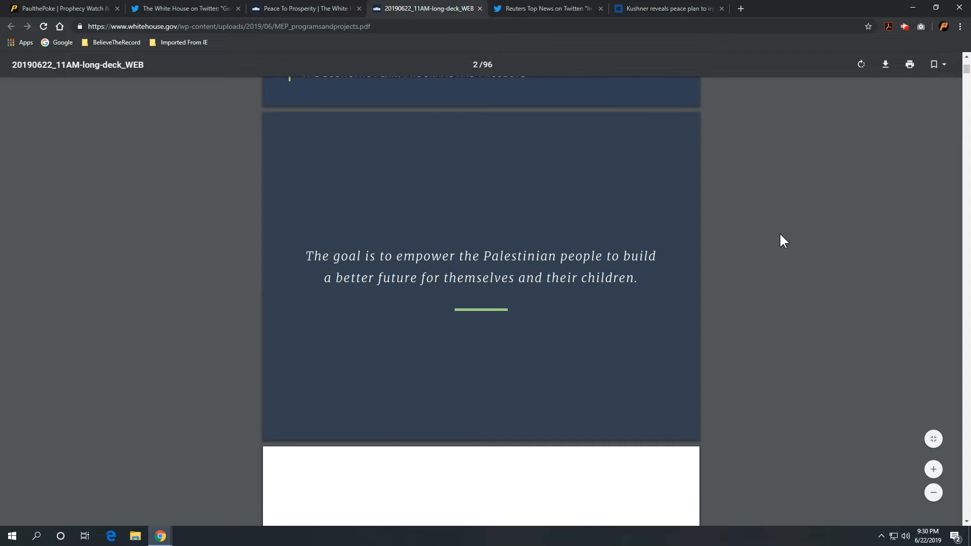
scroll(down, 3)
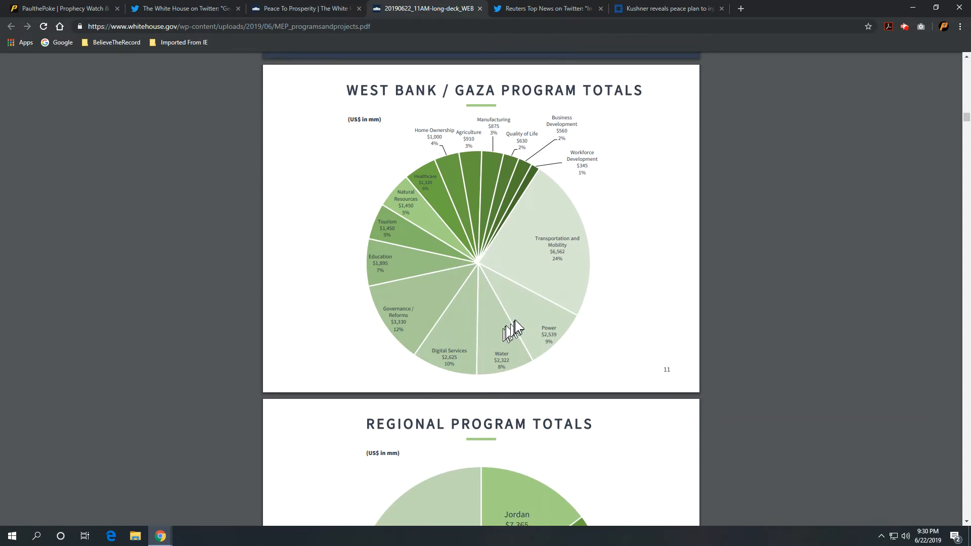
mouse_move(570, 150)
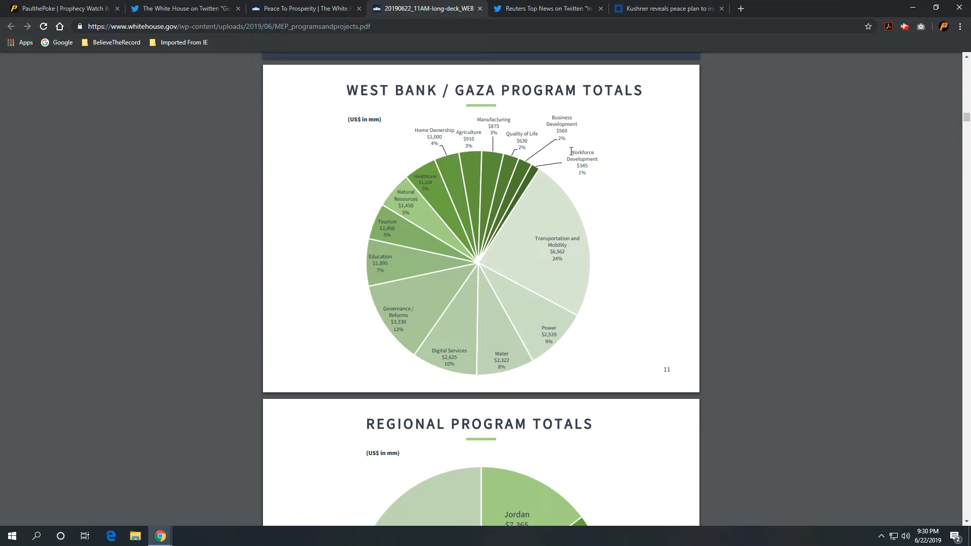
mouse_move(504, 128)
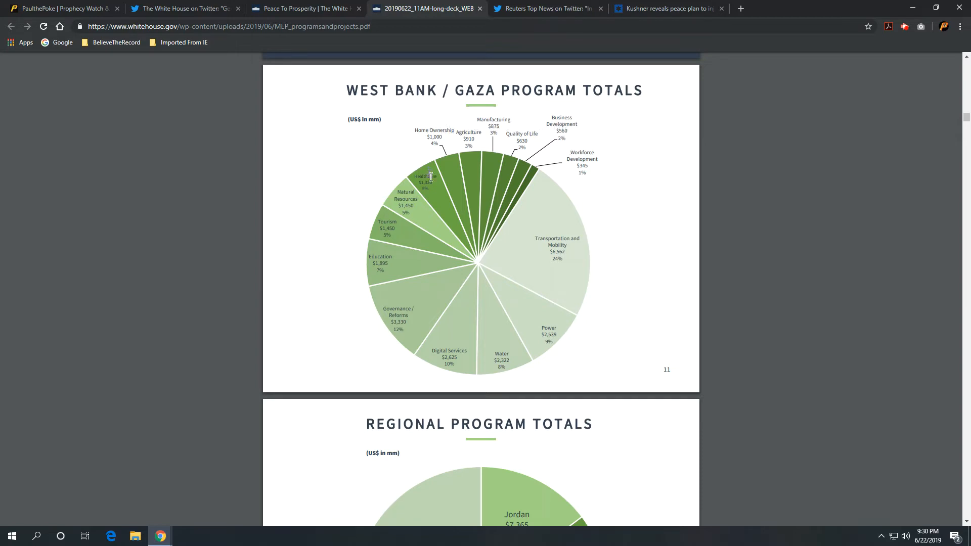
mouse_move(414, 199)
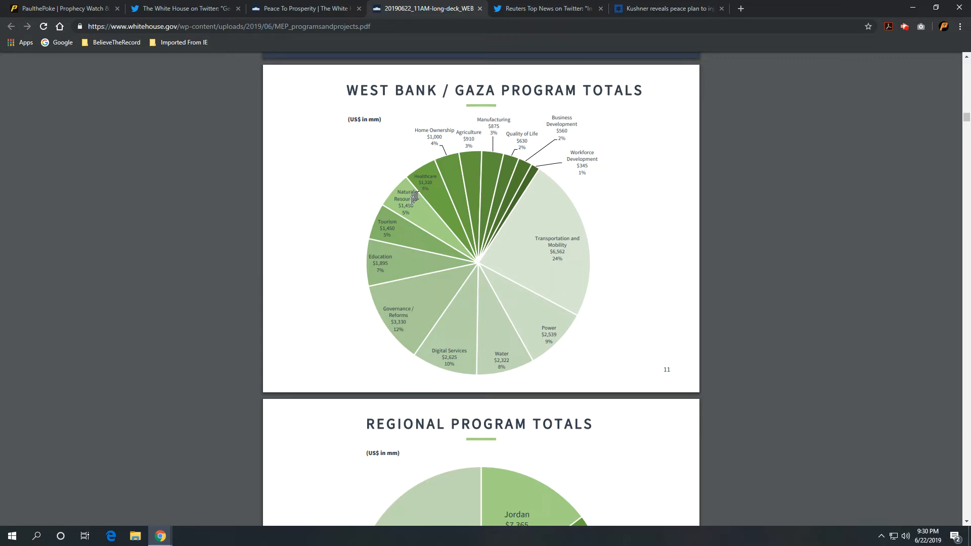
scroll(down, 3)
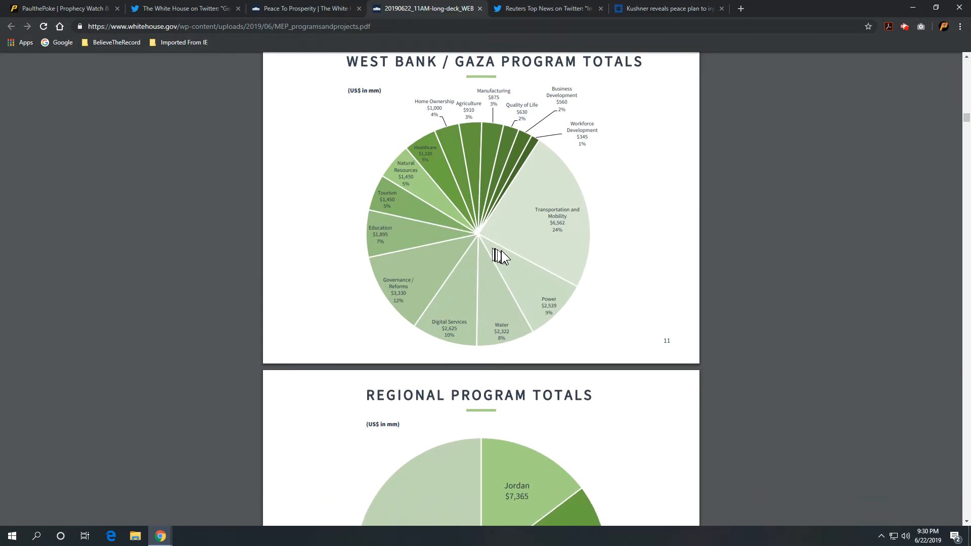
scroll(down, 3)
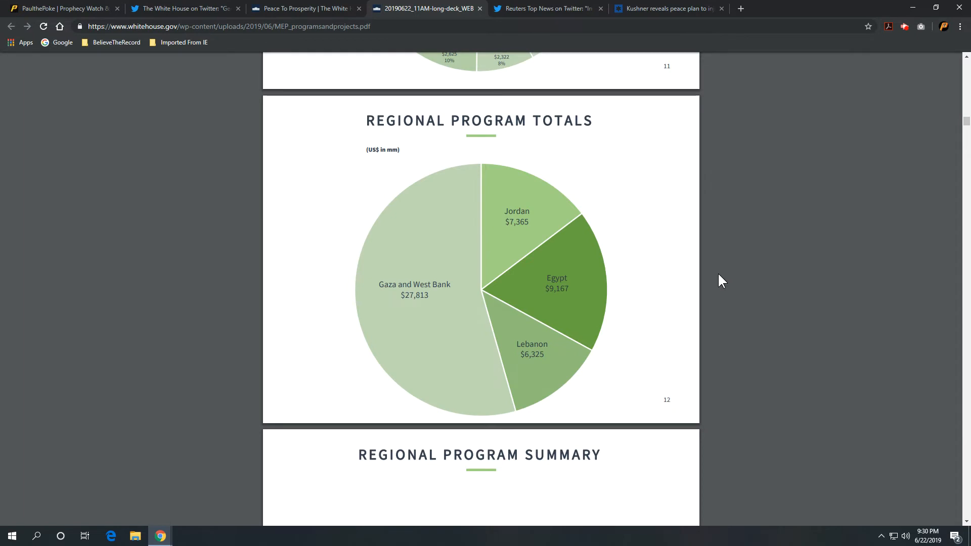
scroll(down, 3)
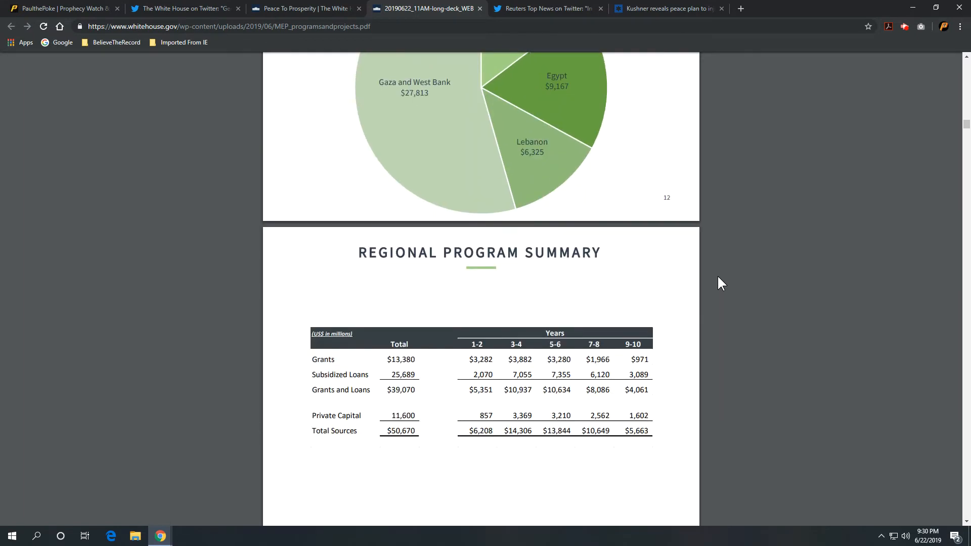
scroll(down, 3)
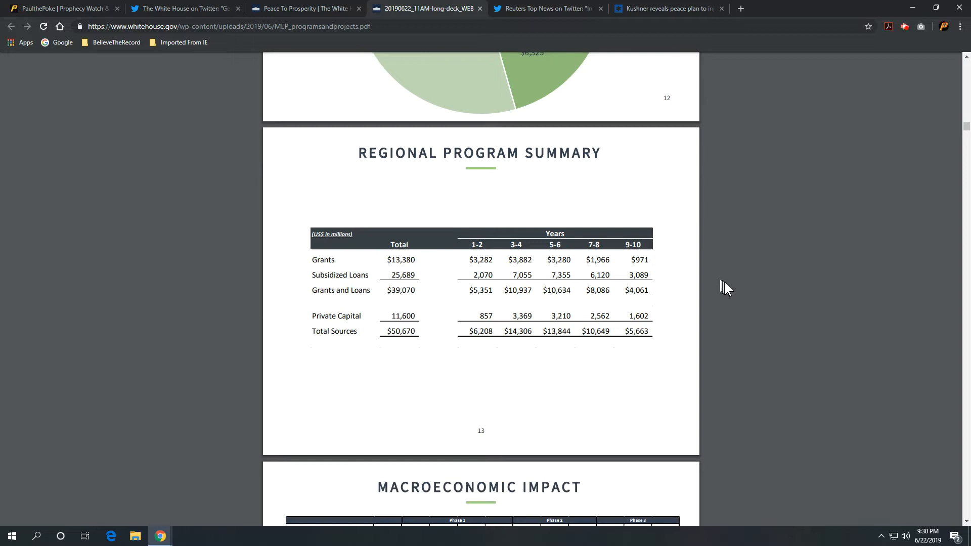
- Continue down the PDF to the Strategy for Reform project tables around pages 19-20
scroll(down, 3)
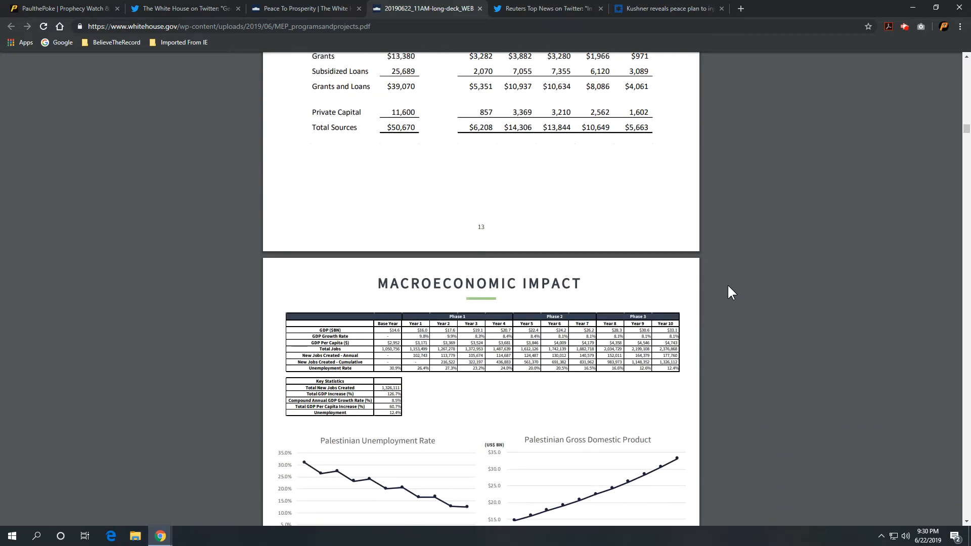
scroll(down, 3)
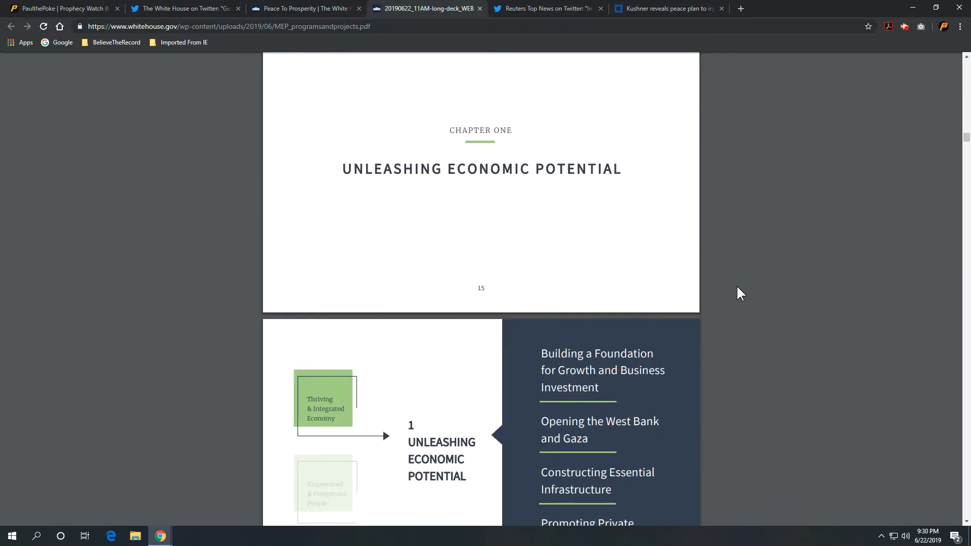
scroll(down, 3)
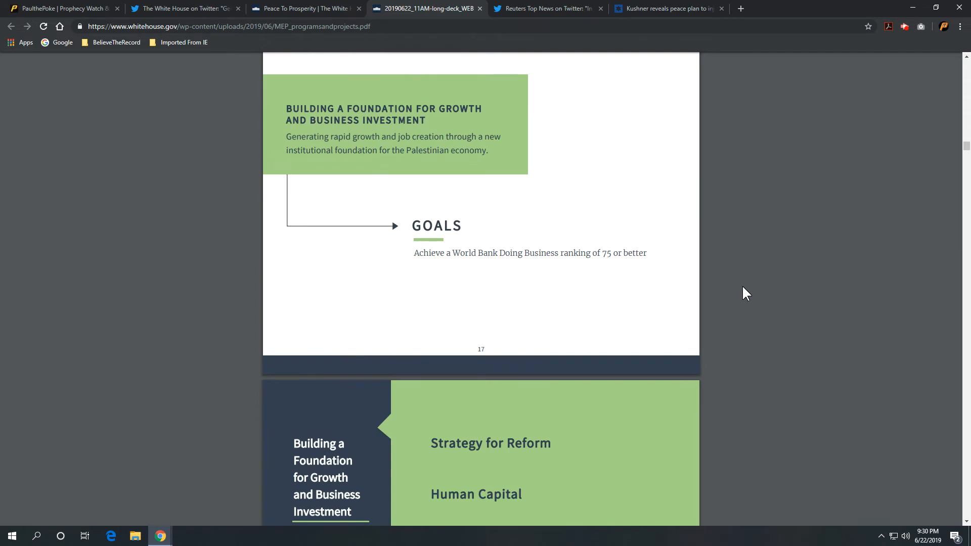
scroll(down, 3)
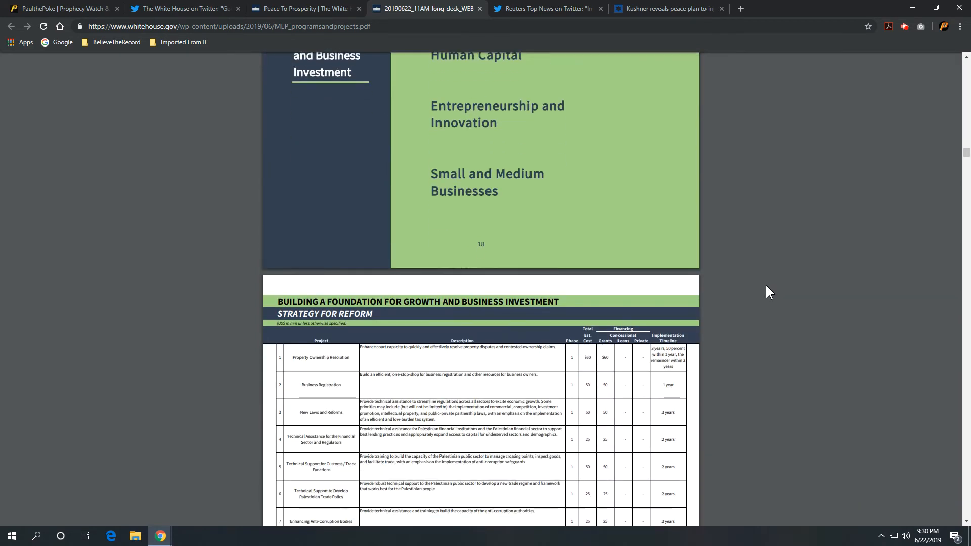
scroll(down, 3)
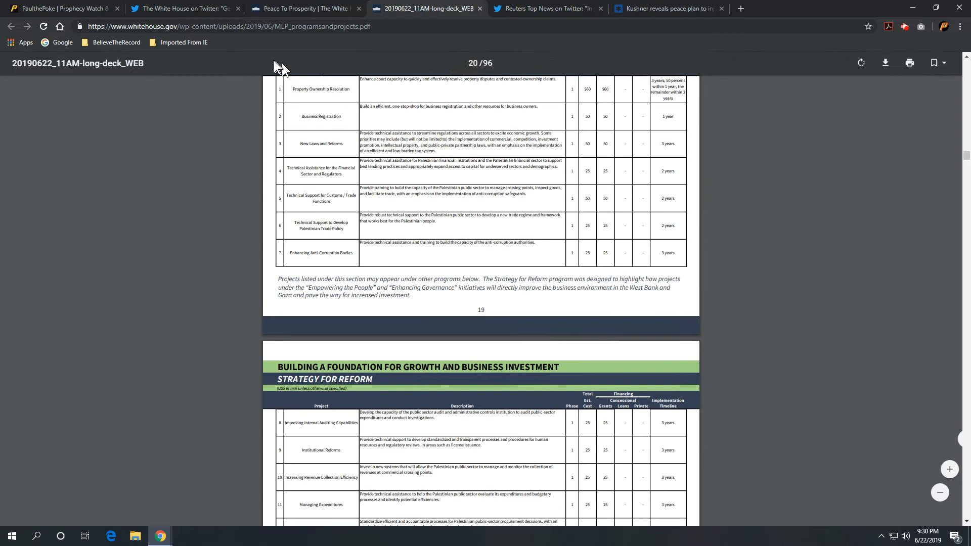
mouse_move(50, 11)
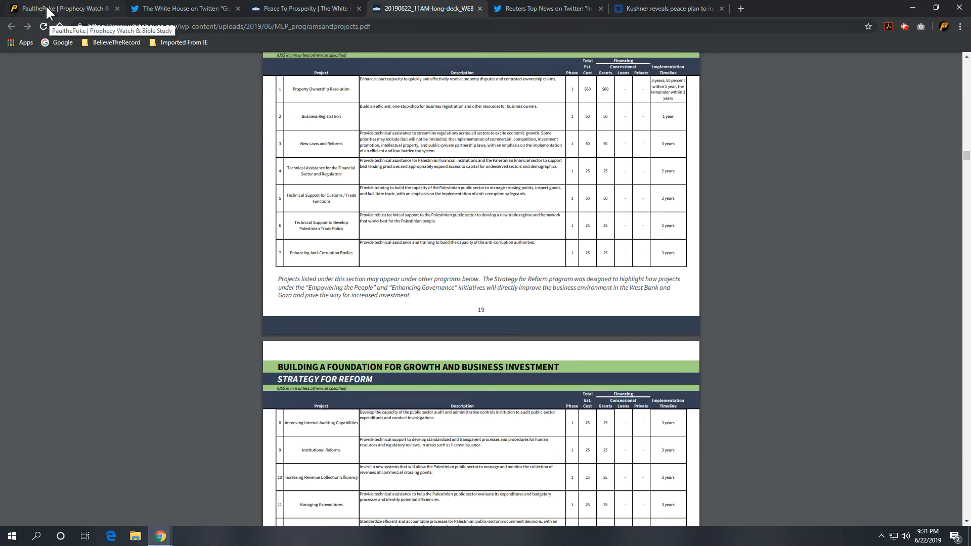
- Return to the PaulThePoke tab and scroll to the embedded Reuters tweet of the Kushner interview video
click(62, 8)
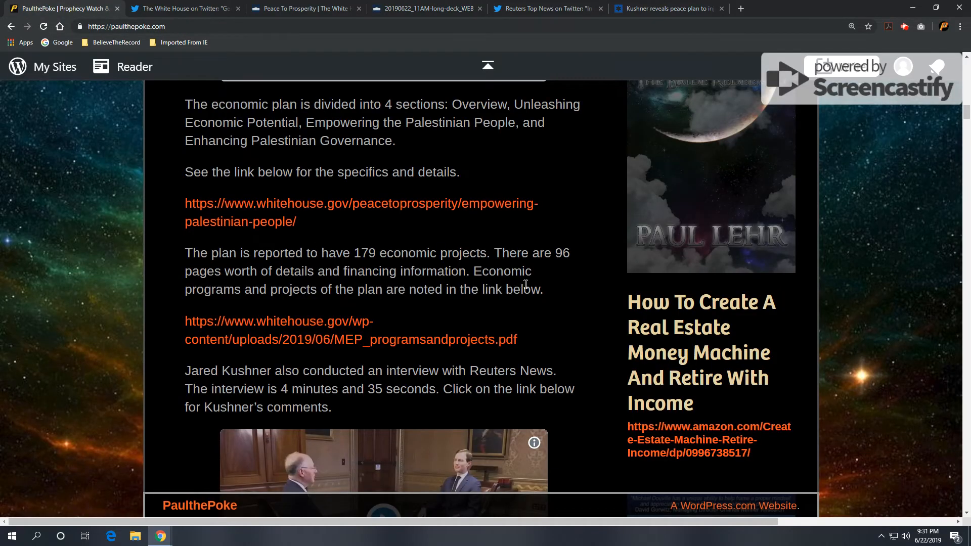
scroll(down, 3)
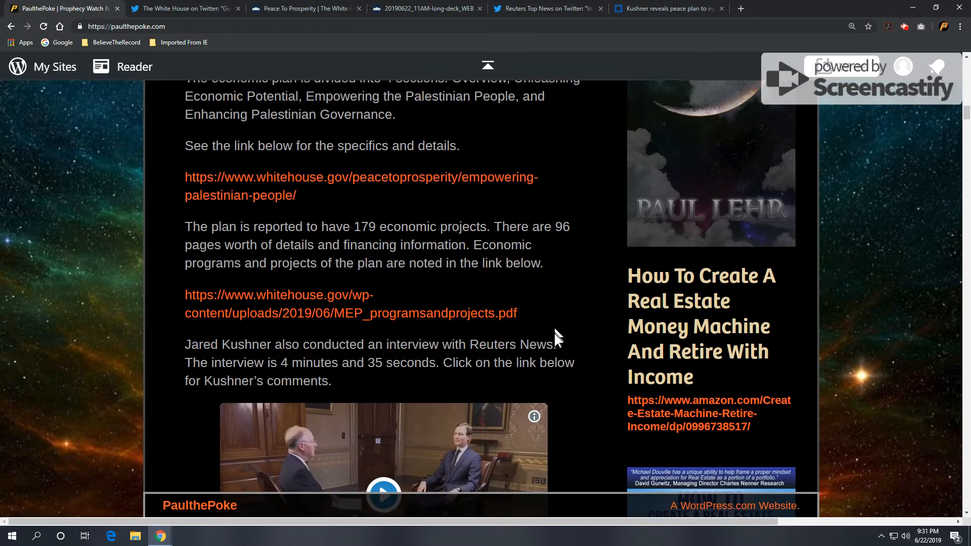
scroll(down, 3)
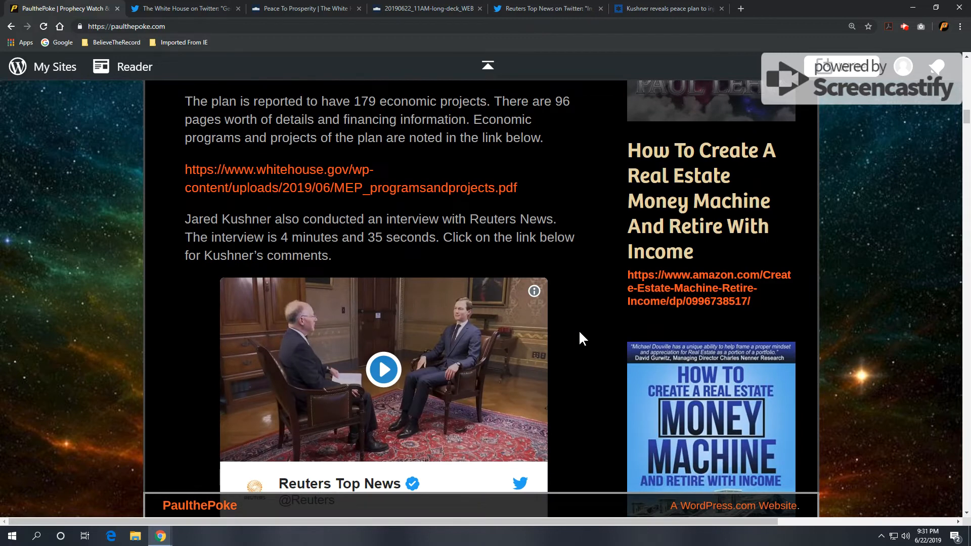
scroll(down, 3)
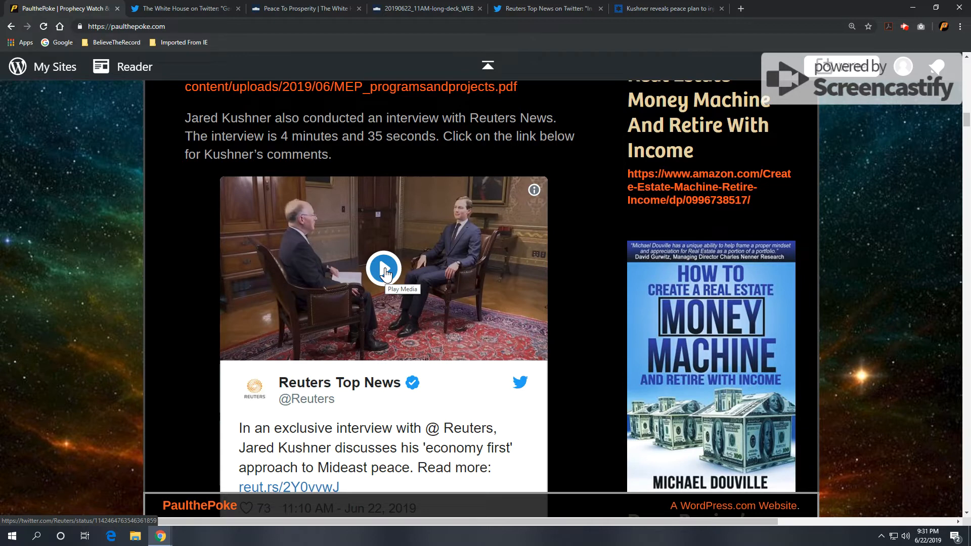
- Play the Reuters Kushner interview on Twitter, then move on to the fund-raising workshop paragraphs
click(383, 269)
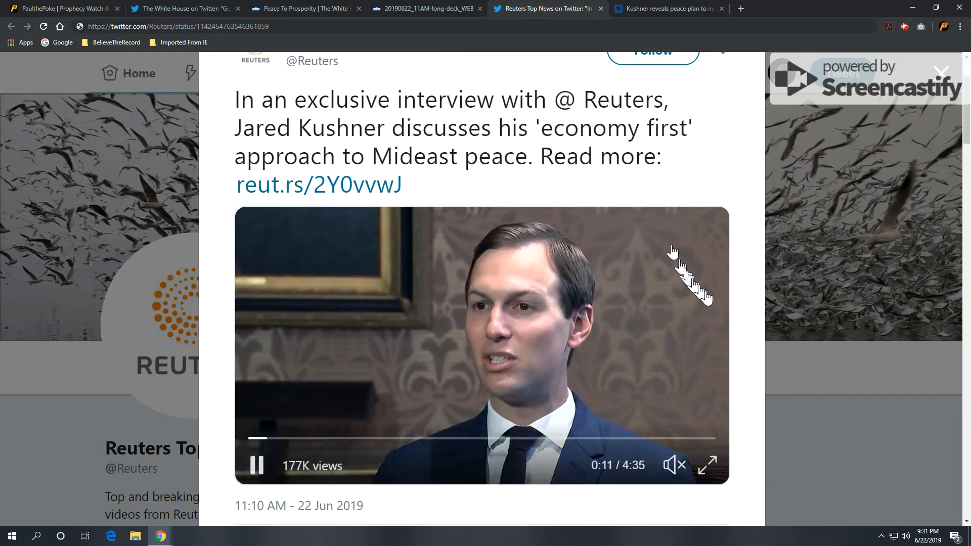
scroll(down, 3)
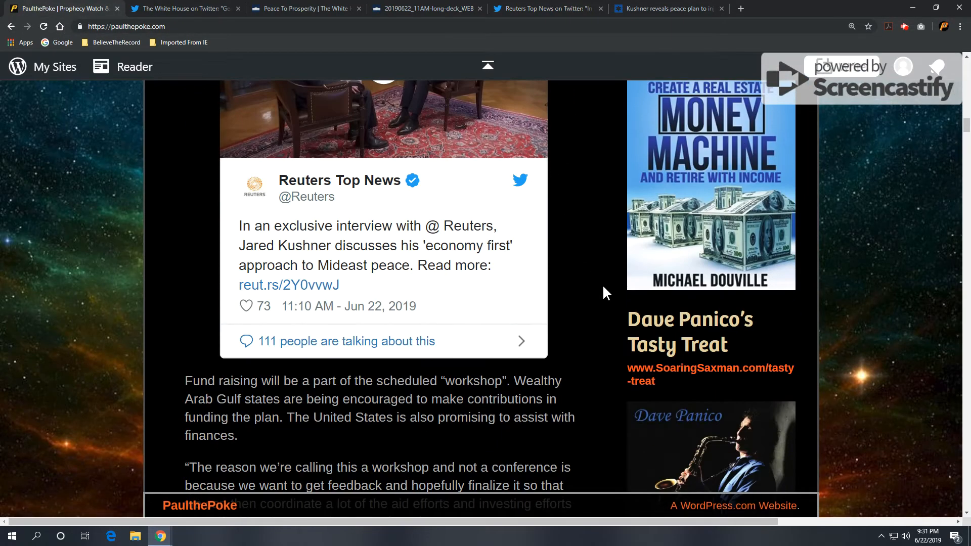
- Scroll past the fund-raising paragraph and Kushner quote to the timesofisrael.com article link
scroll(down, 3)
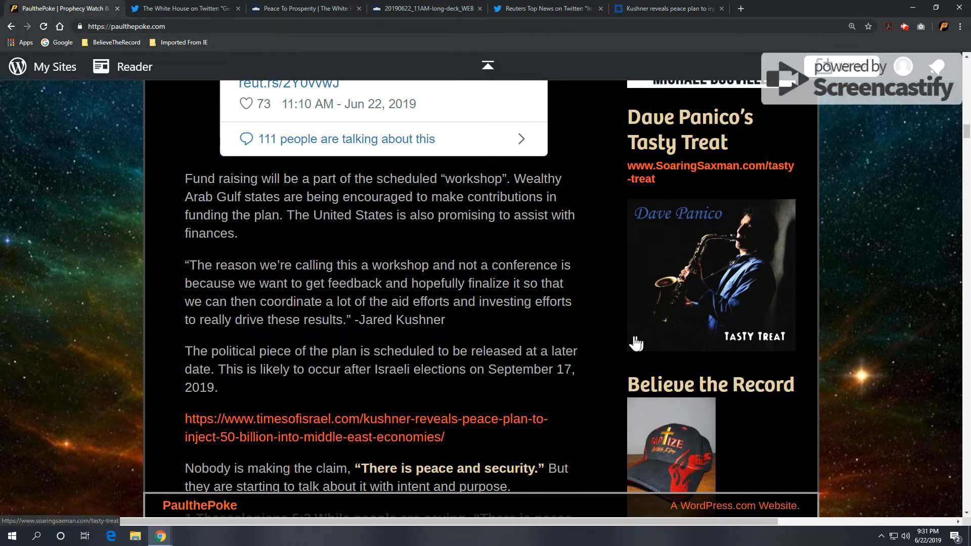
scroll(down, 3)
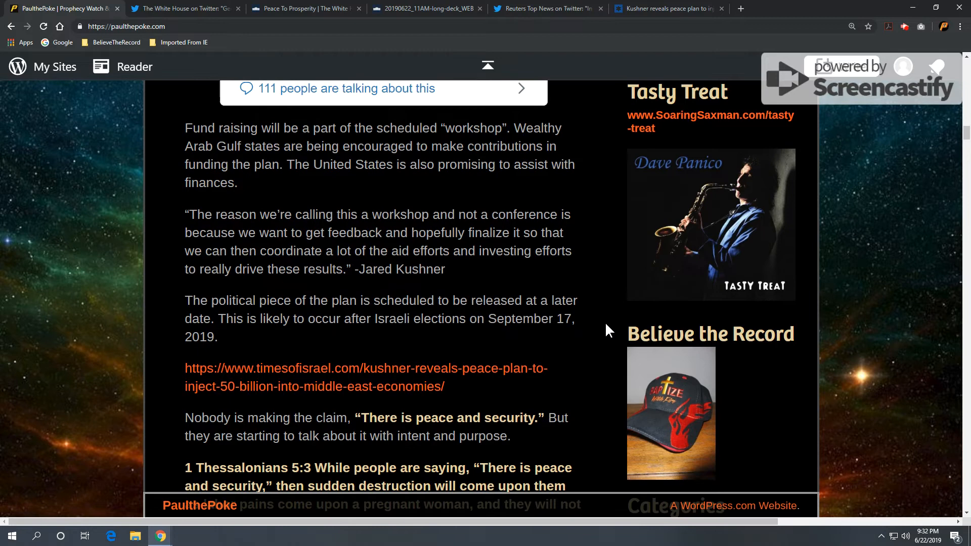
scroll(down, 3)
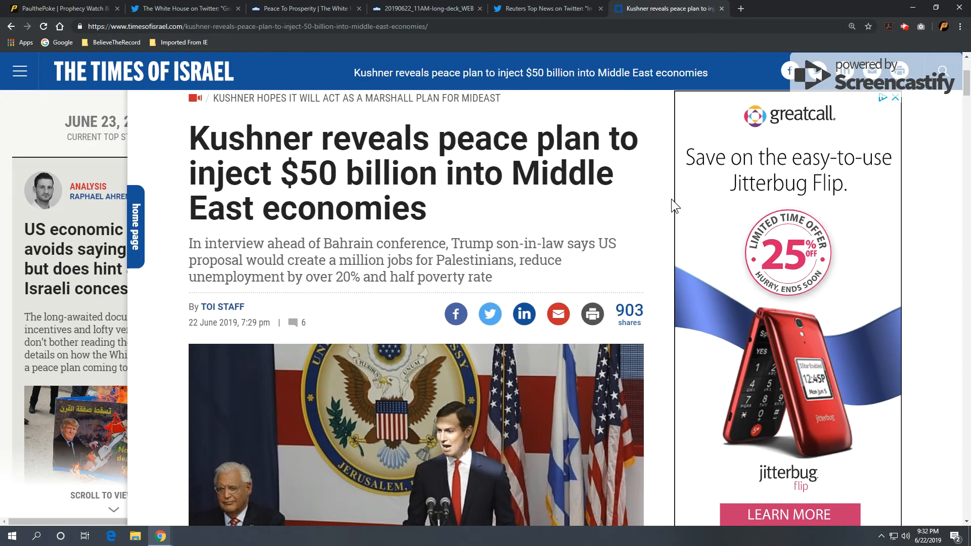
- Skim the Times of Israel piece on Kushner's $50 billion plan, then return to the PaulThePoke tab
scroll(down, 3)
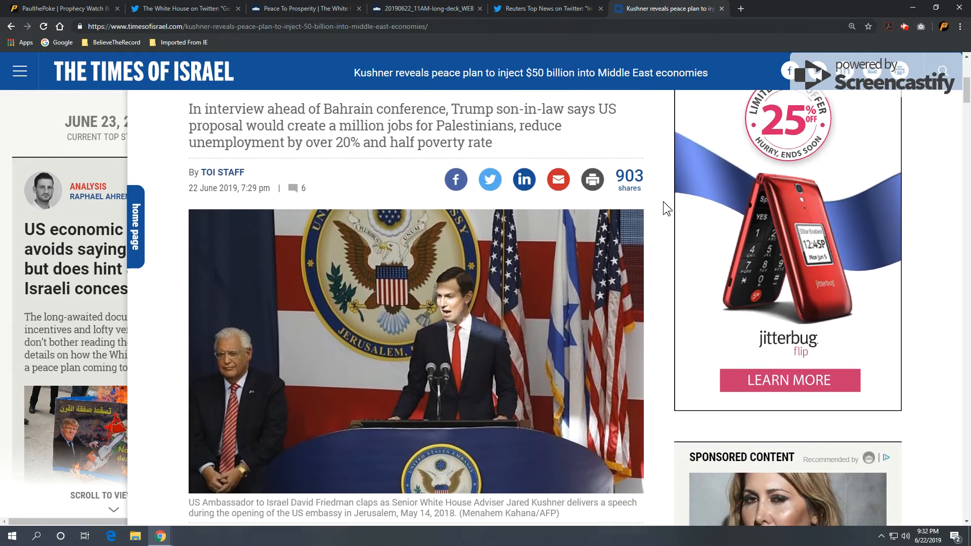
scroll(down, 3)
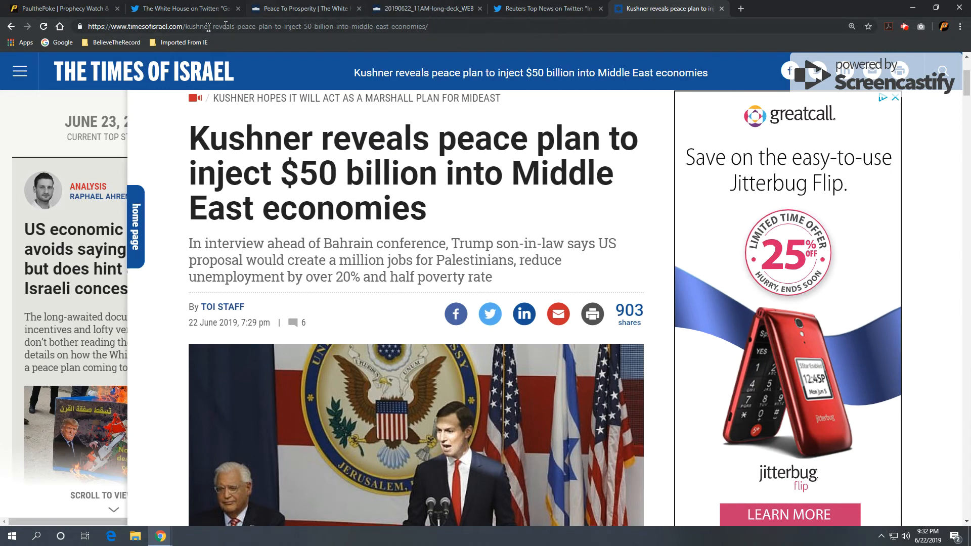
click(58, 8)
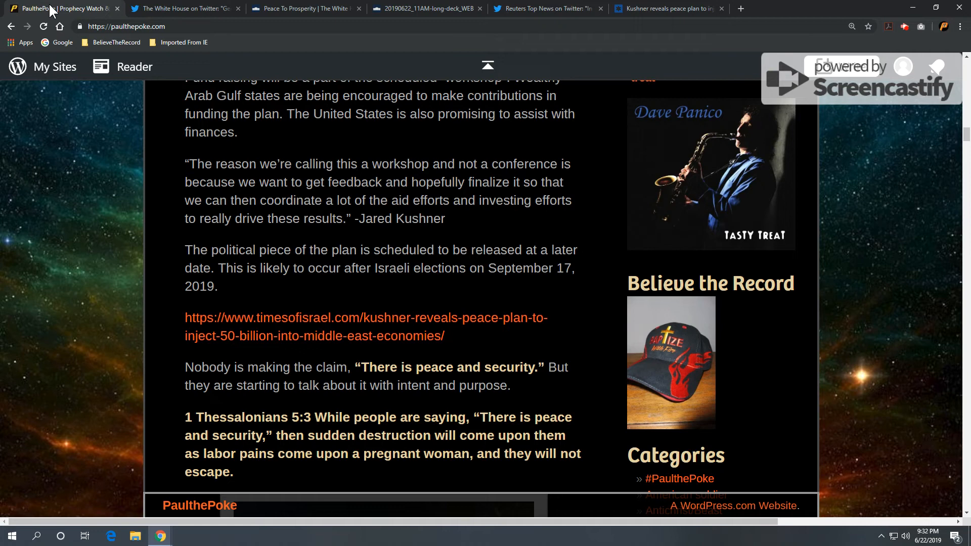
scroll(down, 3)
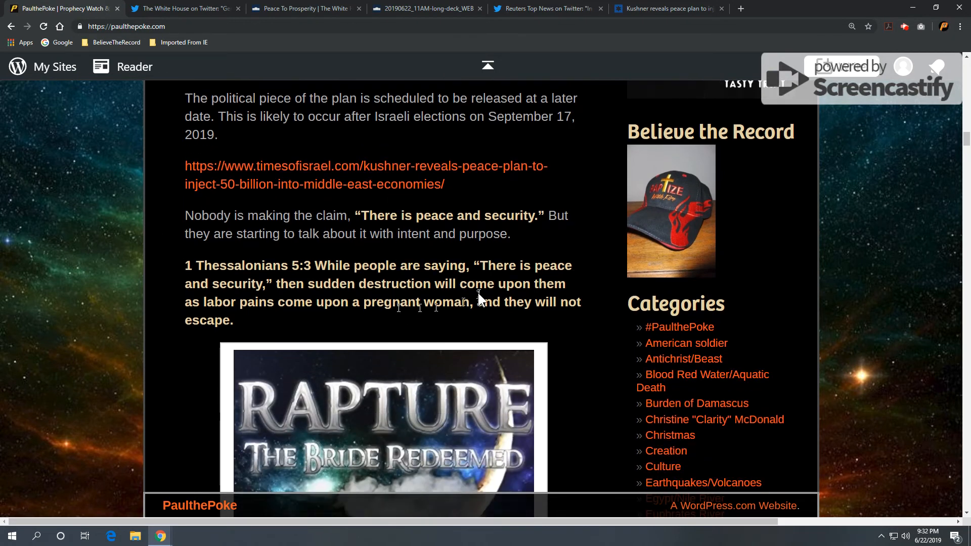
mouse_move(563, 323)
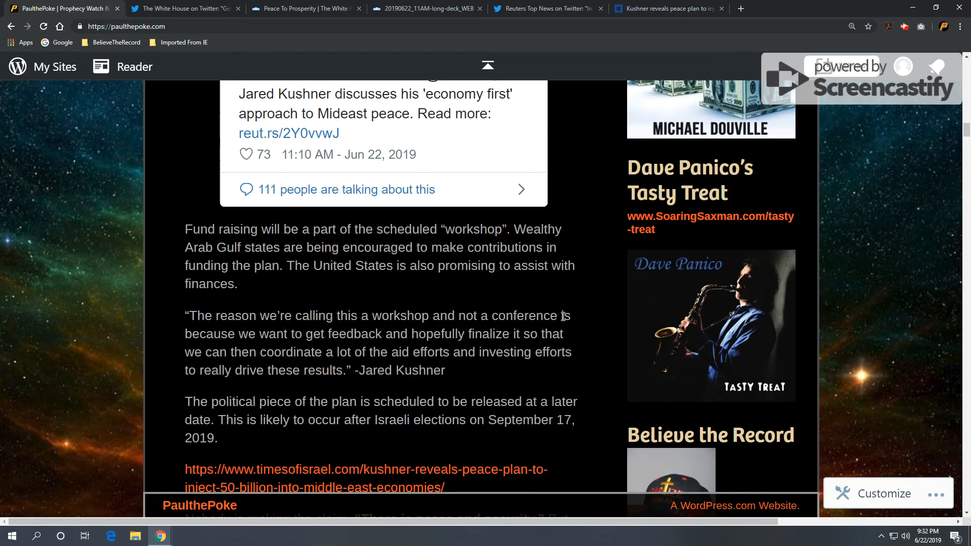
scroll(down, 3)
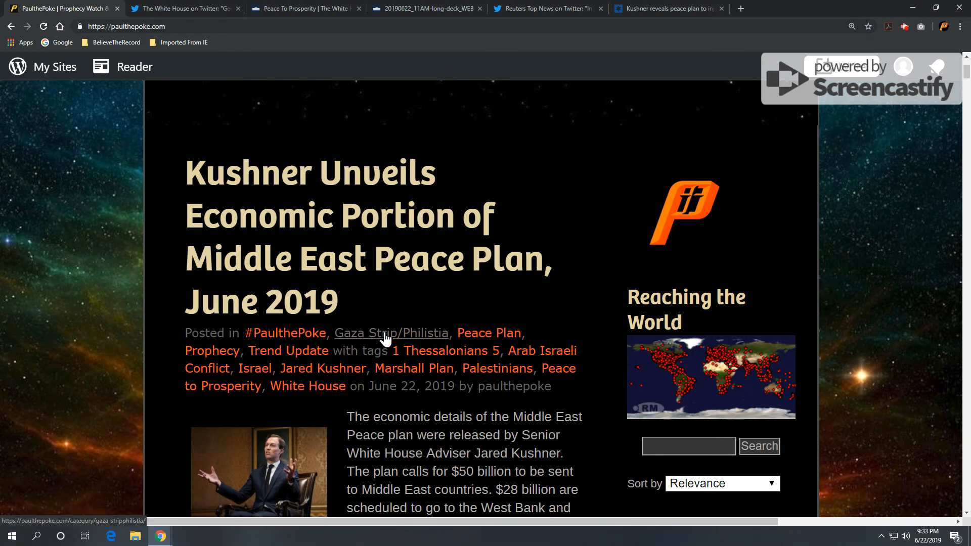
mouse_move(542, 351)
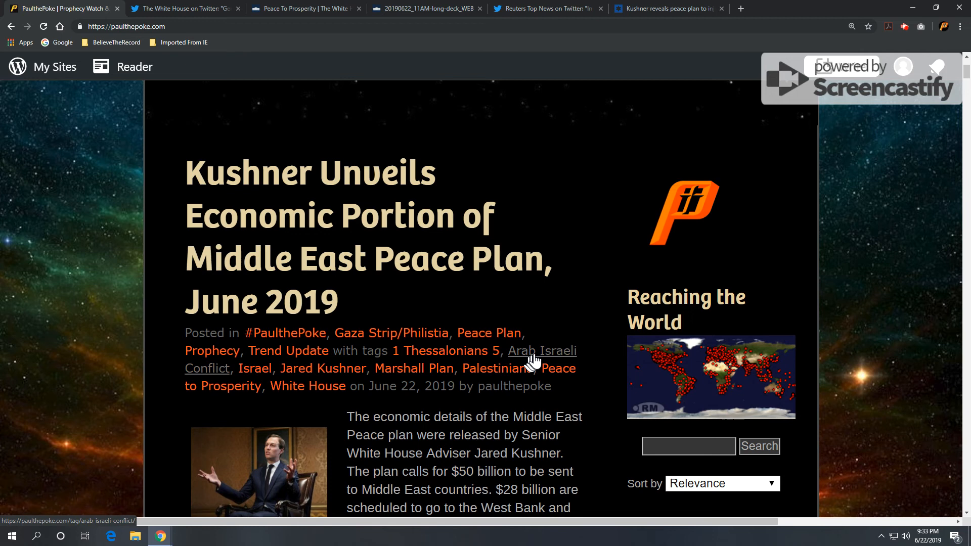
mouse_move(537, 361)
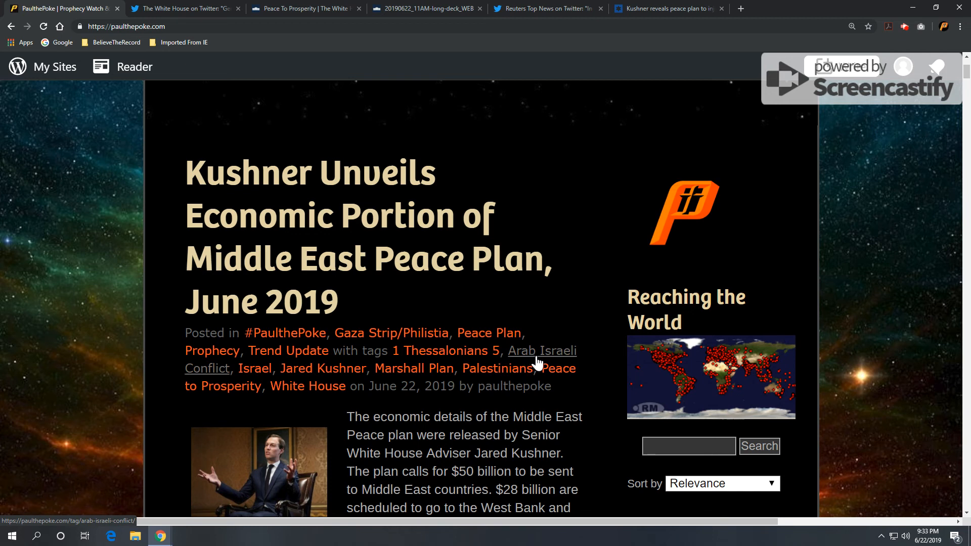
mouse_move(558, 368)
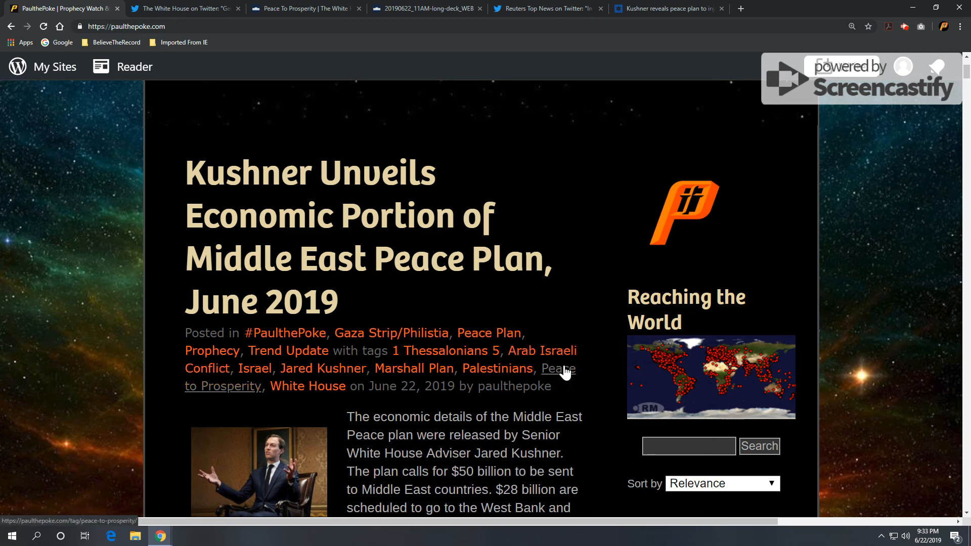
scroll(down, 3)
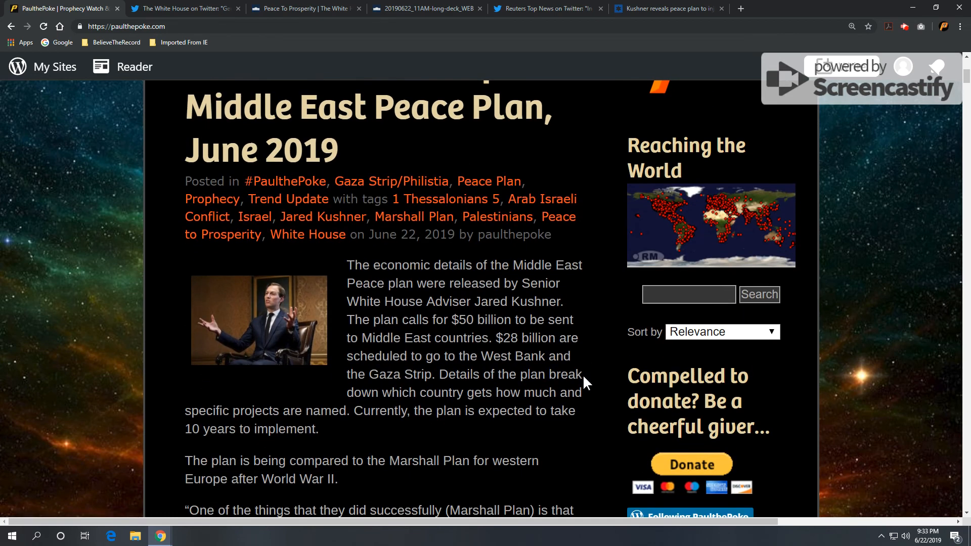
scroll(down, 3)
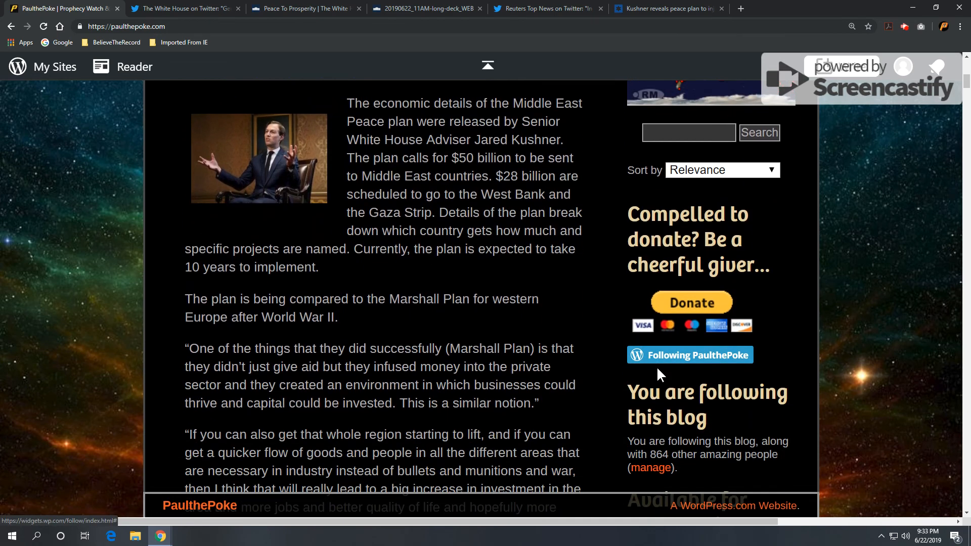
scroll(down, 3)
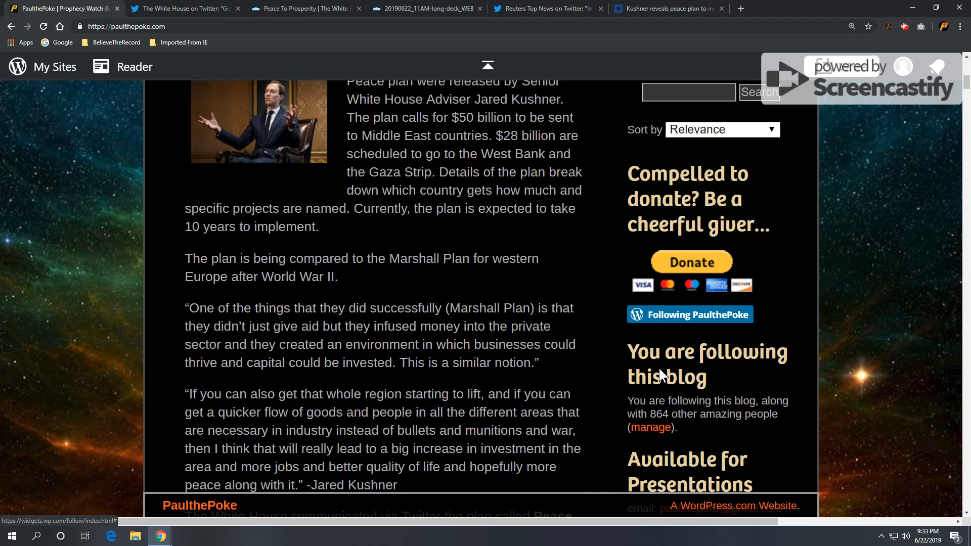
scroll(down, 3)
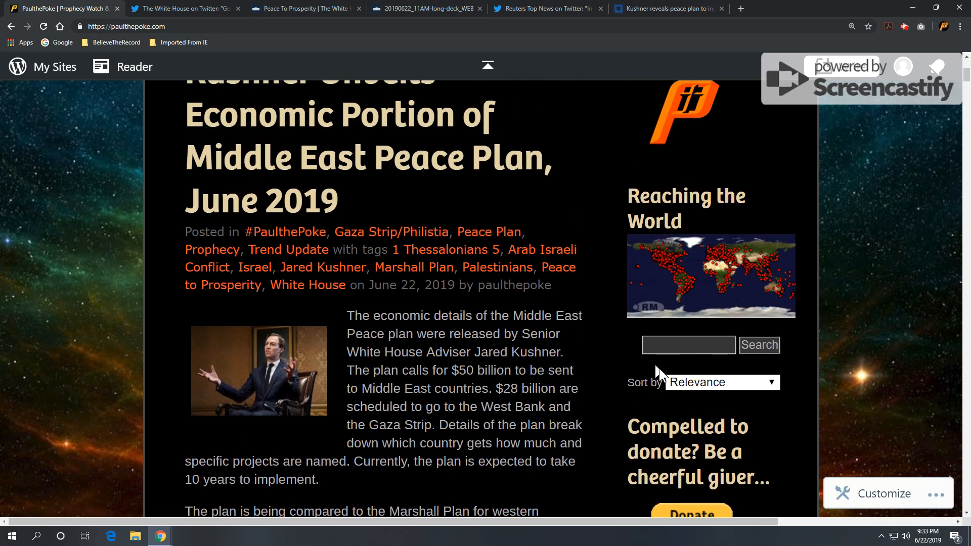
scroll(up, 3)
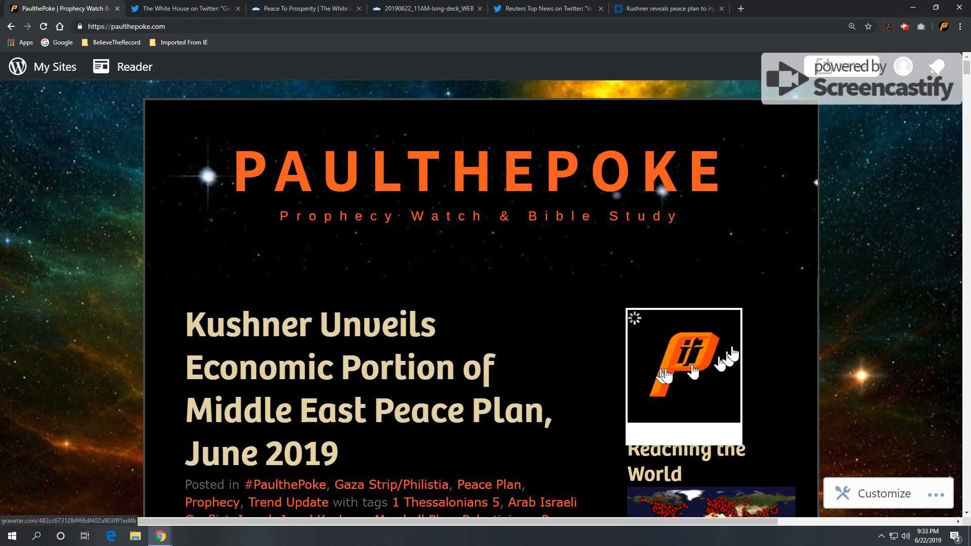